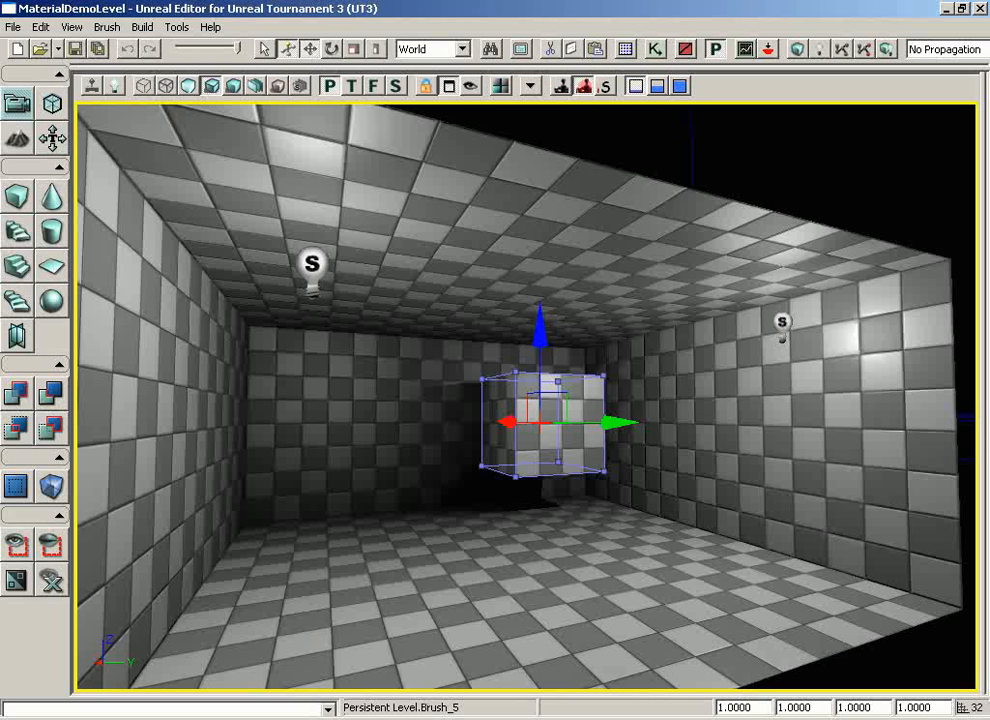
# Step: Bring up the Build menu with Geometry, Lighting, AI Paths and Build All options
pyautogui.click(142, 27)
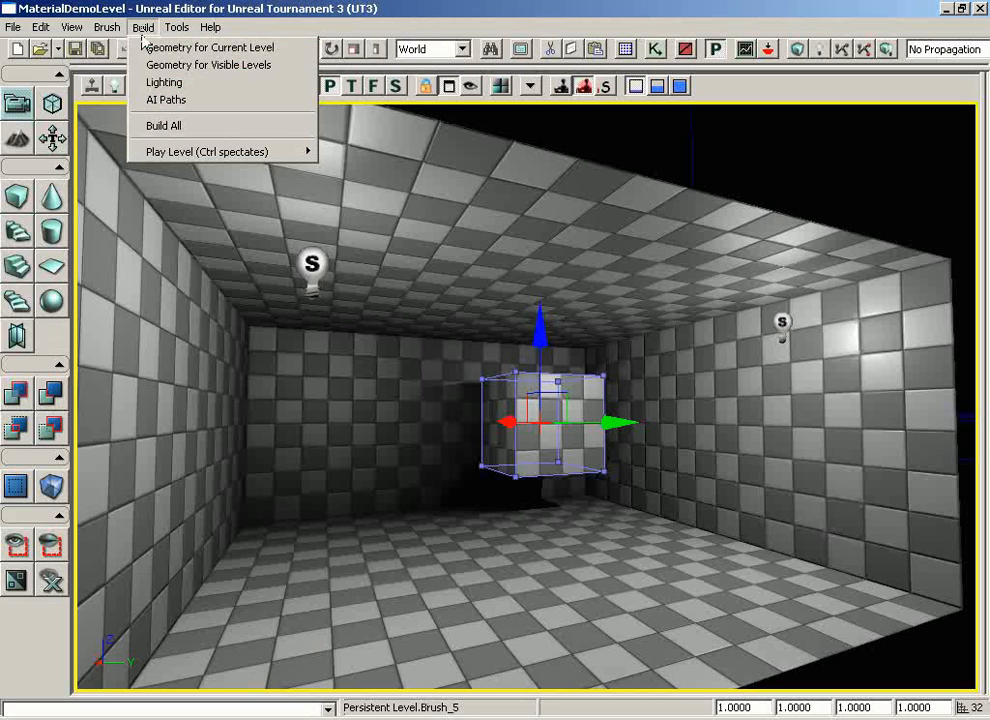
pyautogui.moveTo(210, 47)
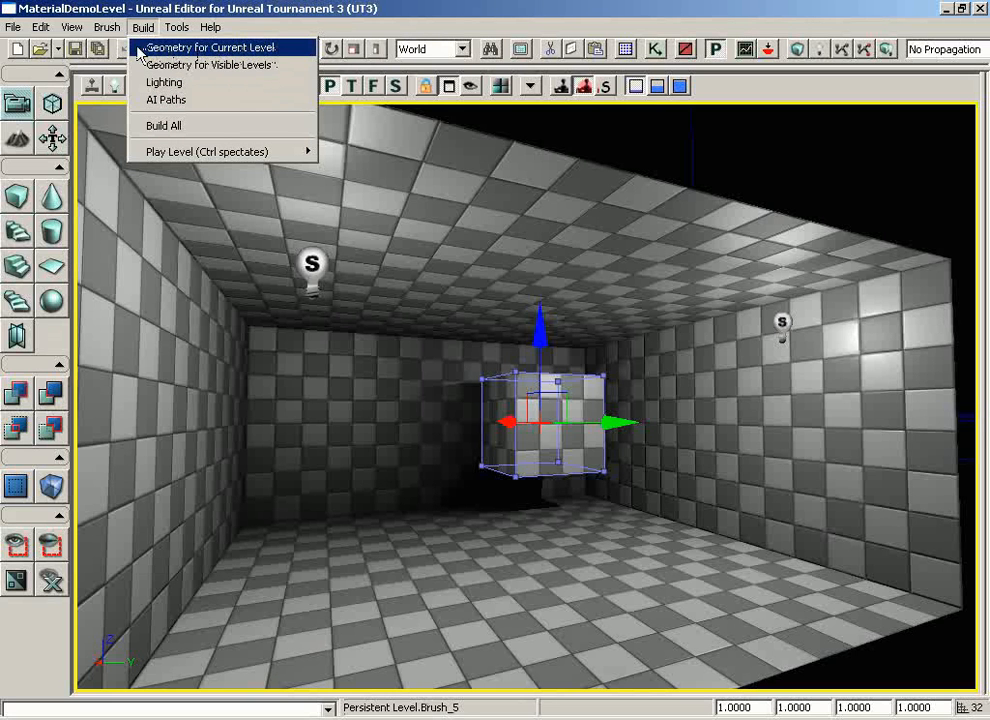
pyautogui.moveTo(165, 100)
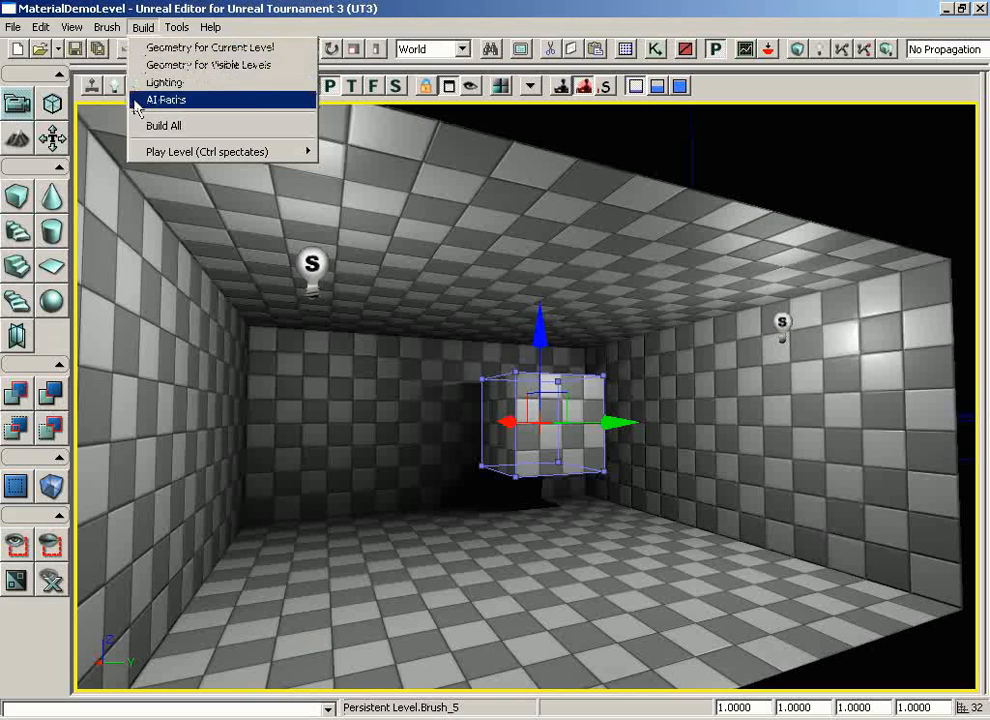
pyautogui.moveTo(208, 47)
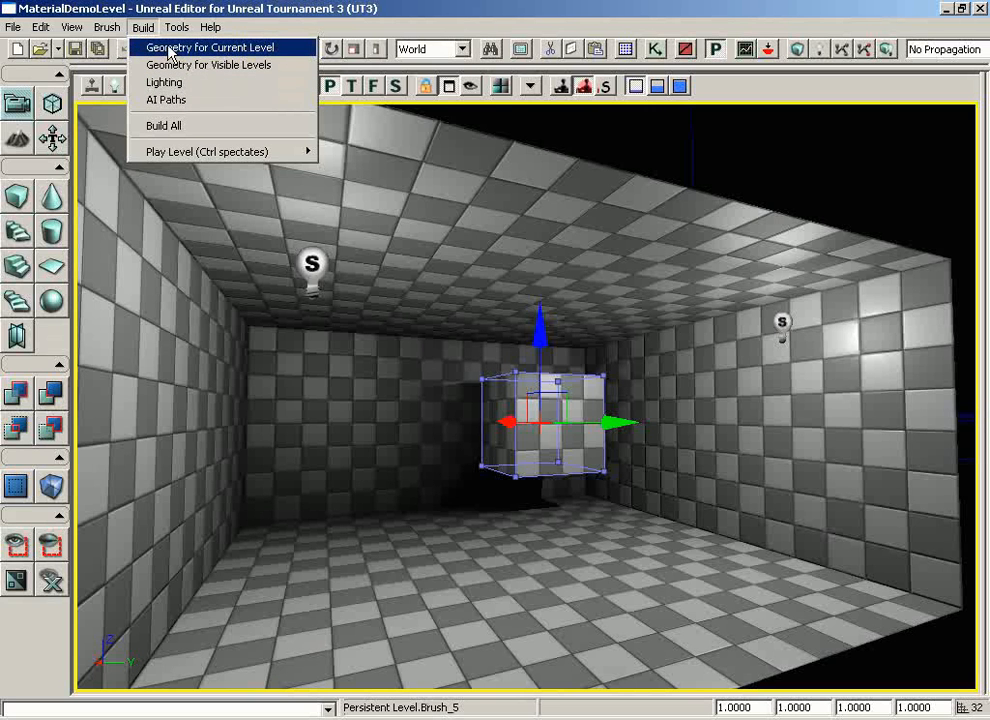
pyautogui.moveTo(622, 472)
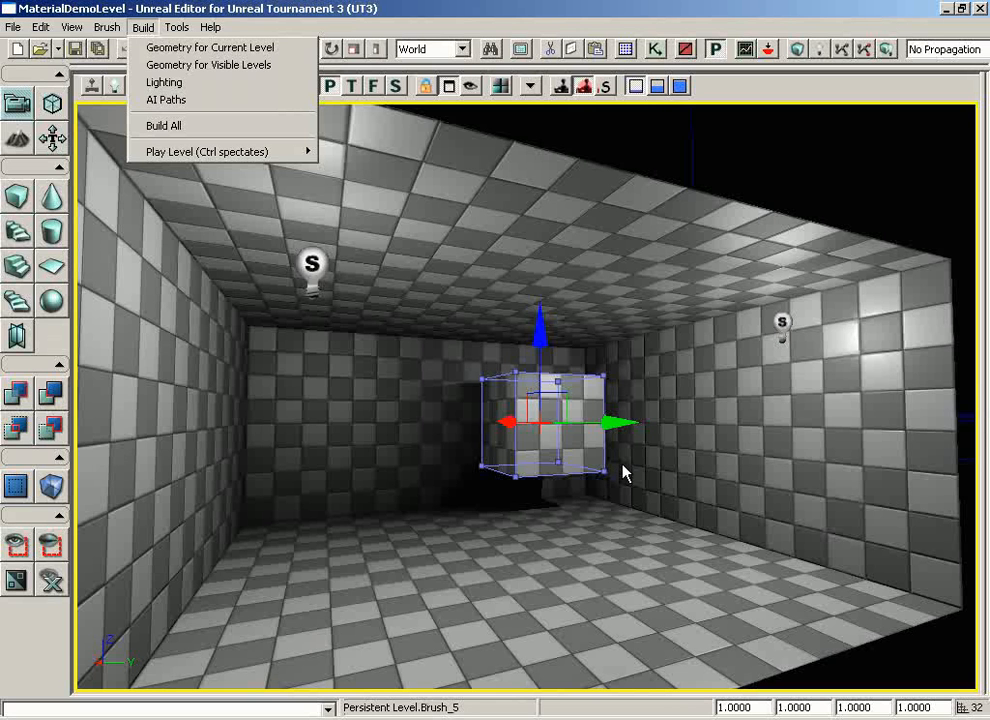
pyautogui.moveTo(618, 465)
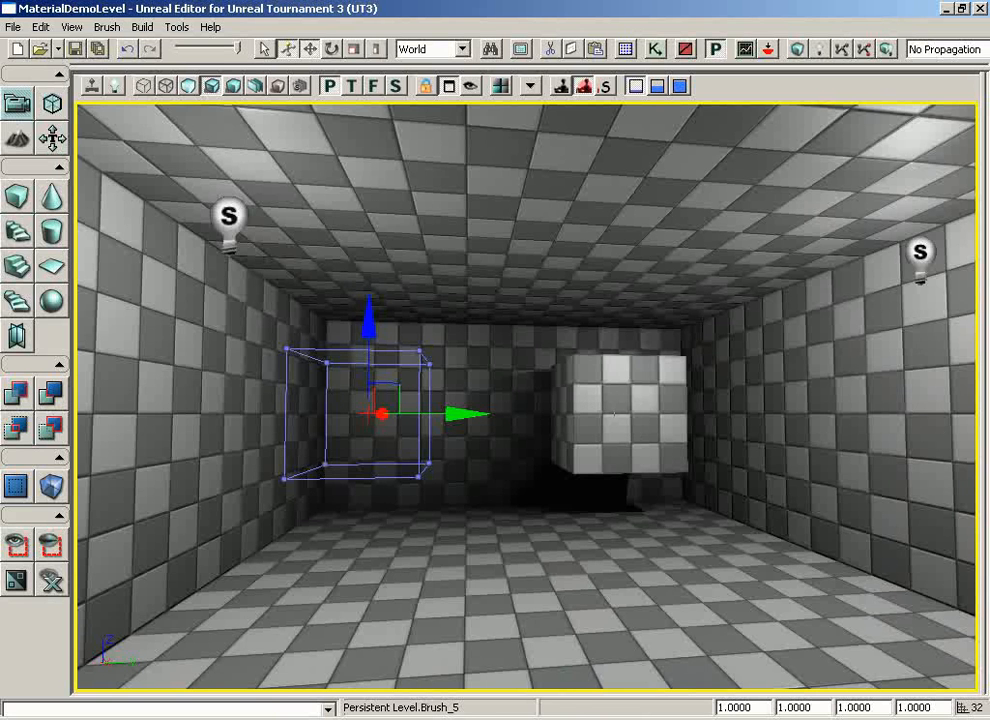
pyautogui.moveTo(693, 407)
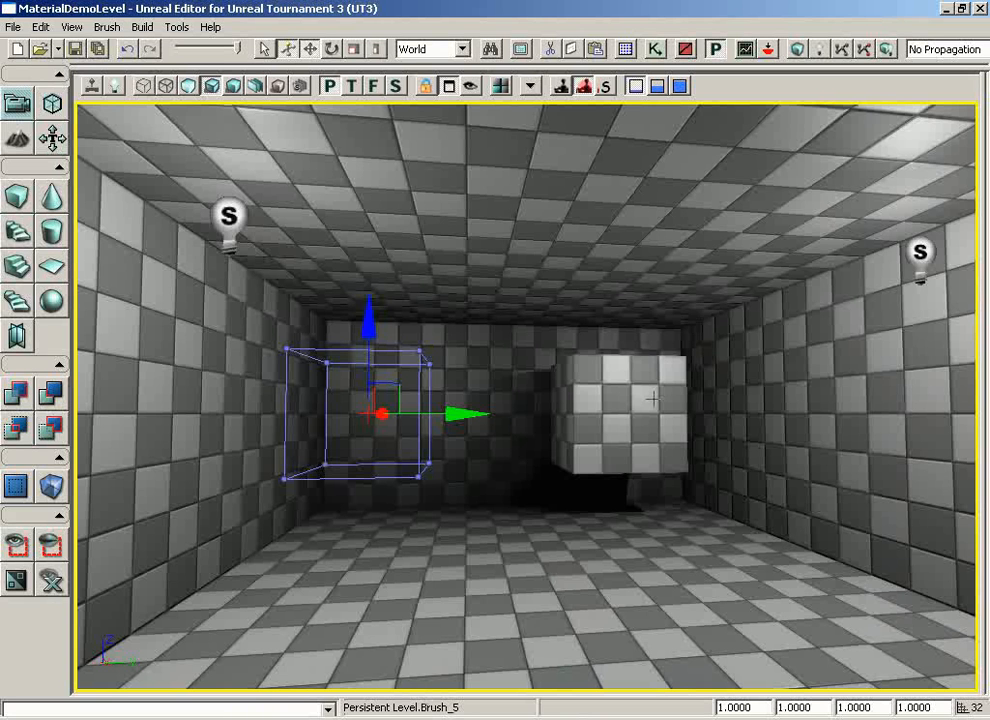
pyautogui.moveTo(147, 95)
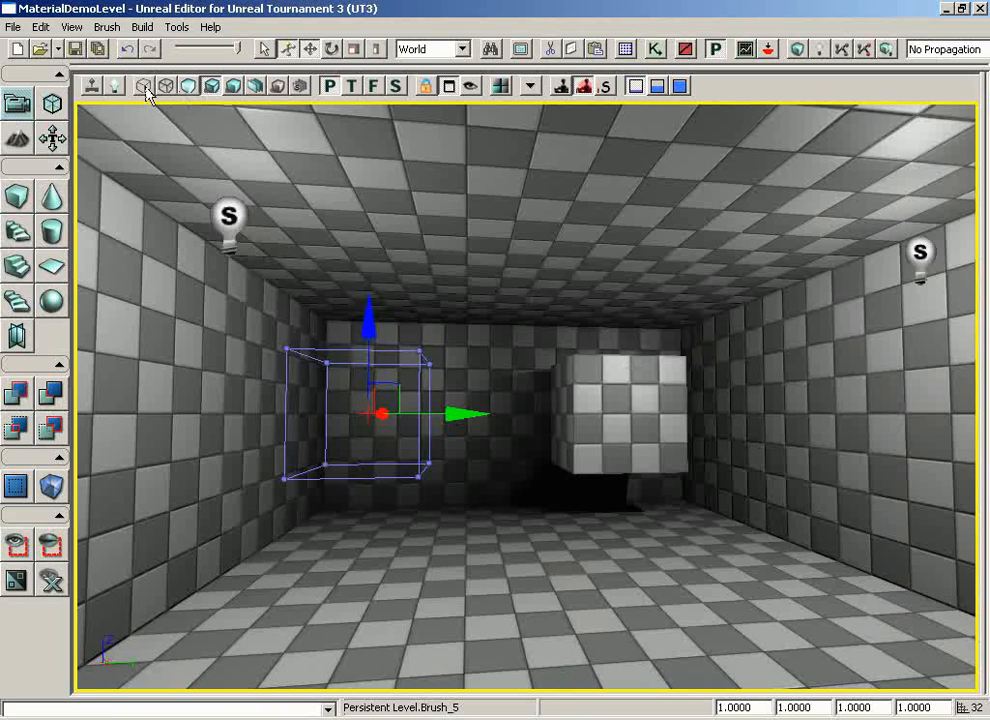
pyautogui.moveTo(178, 107)
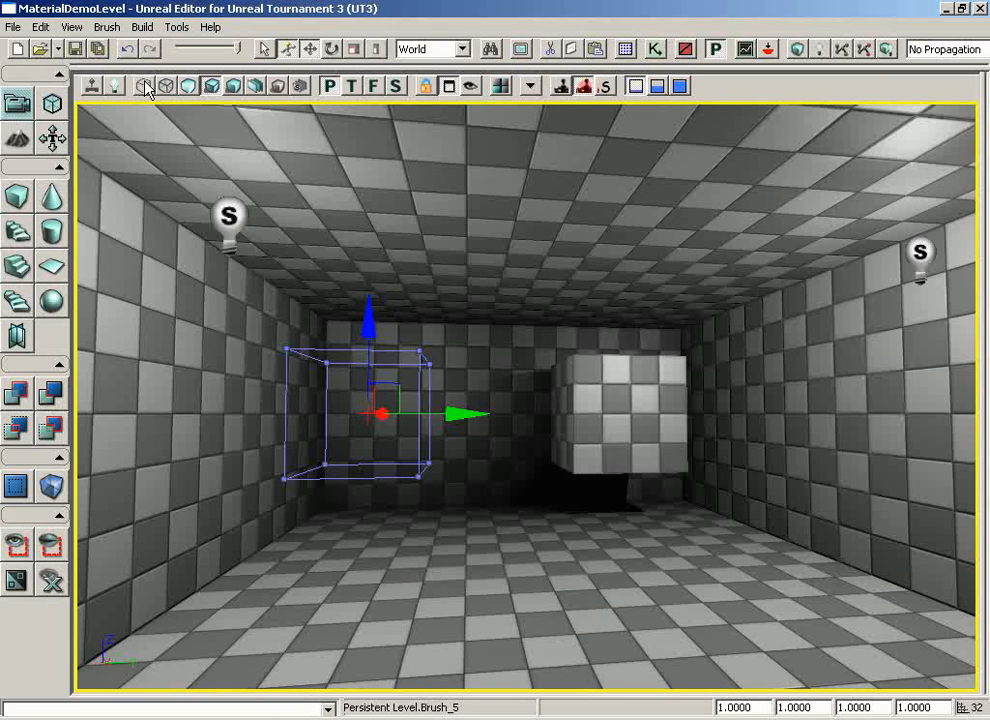
# Step: Switch the viewport to wireframe and brush wireframe, then deselect the cube brush
pyautogui.click(166, 85)
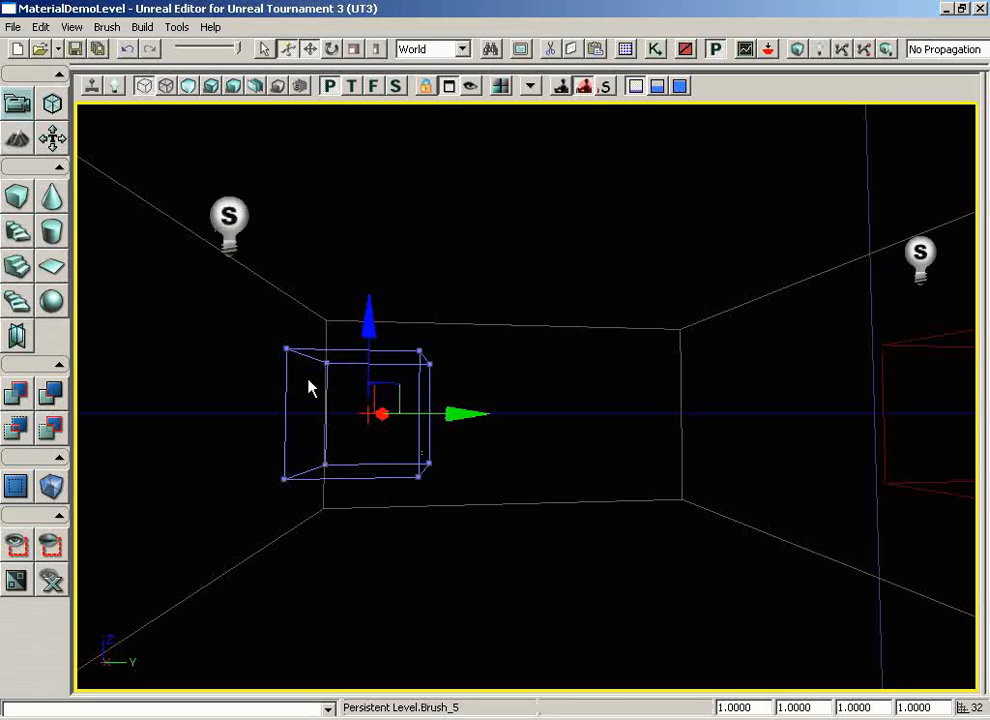
pyautogui.moveTo(178, 93)
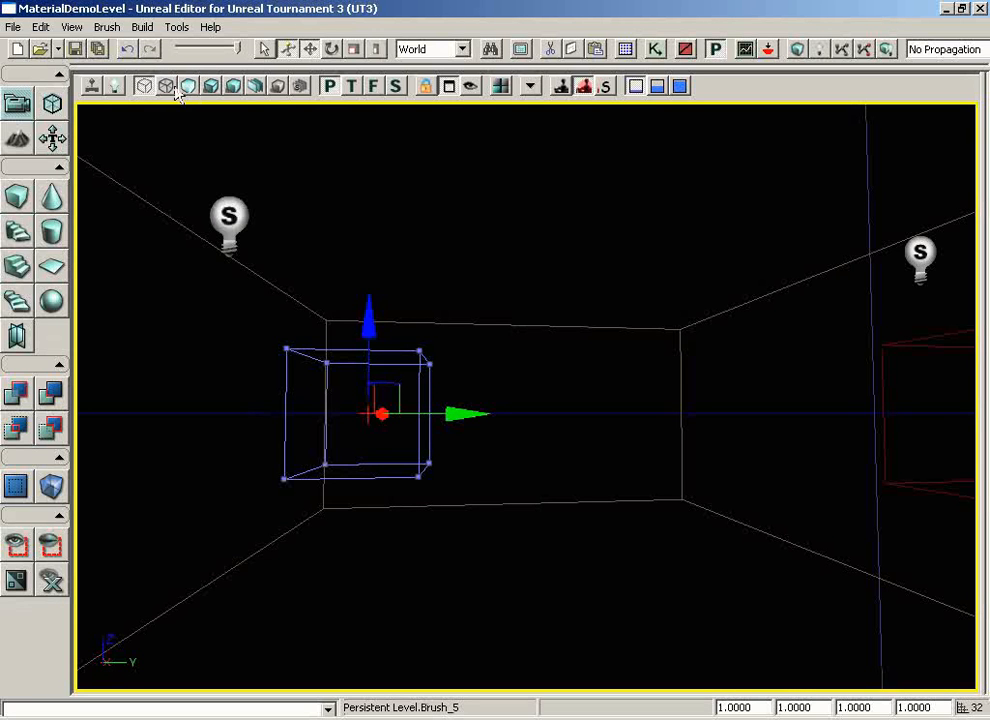
pyautogui.click(166, 85)
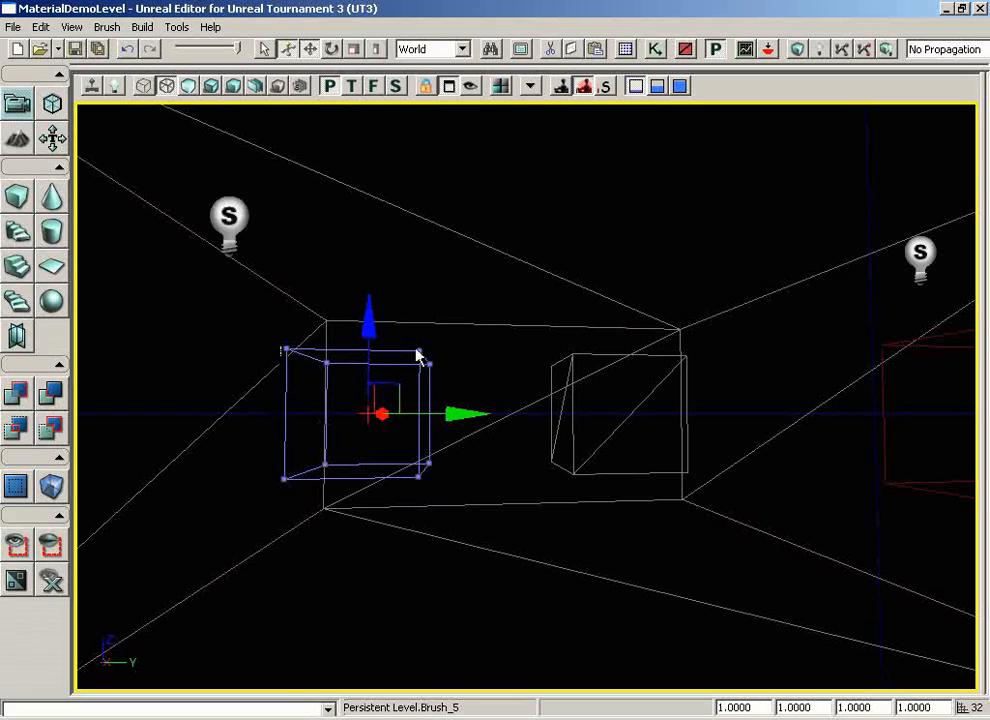
pyautogui.click(547, 535)
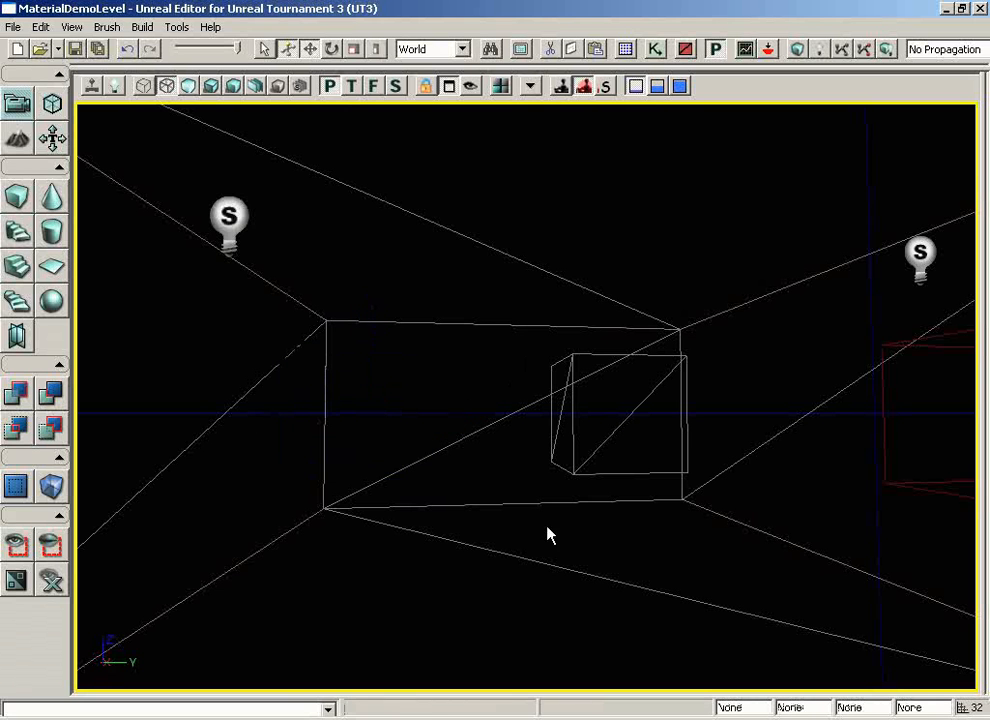
pyautogui.moveTo(628, 428)
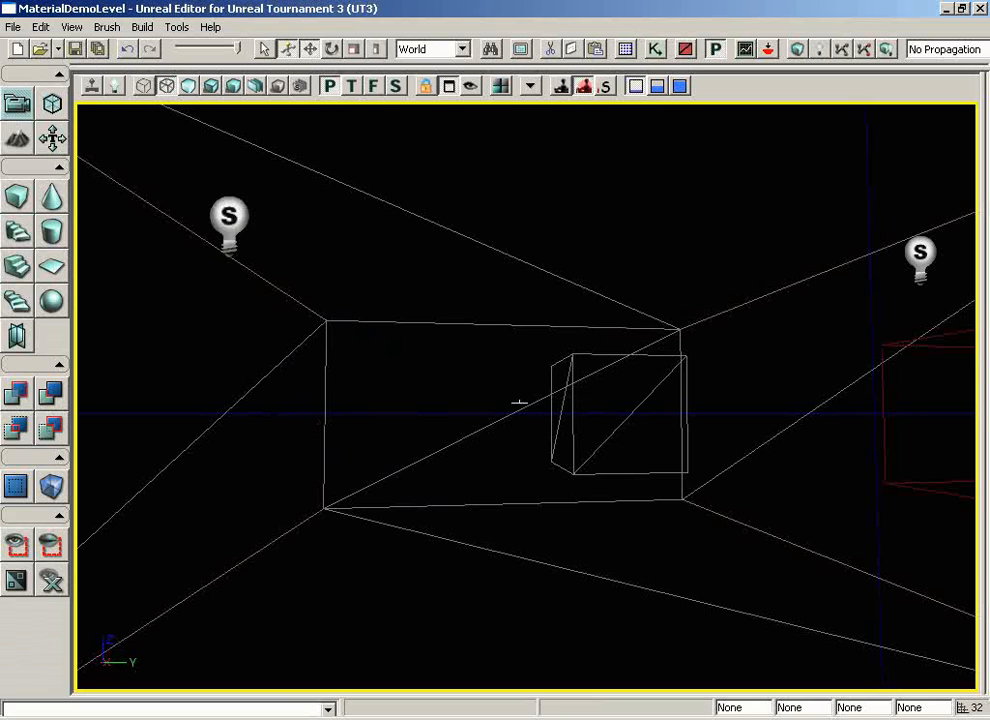
pyautogui.moveTo(660, 378)
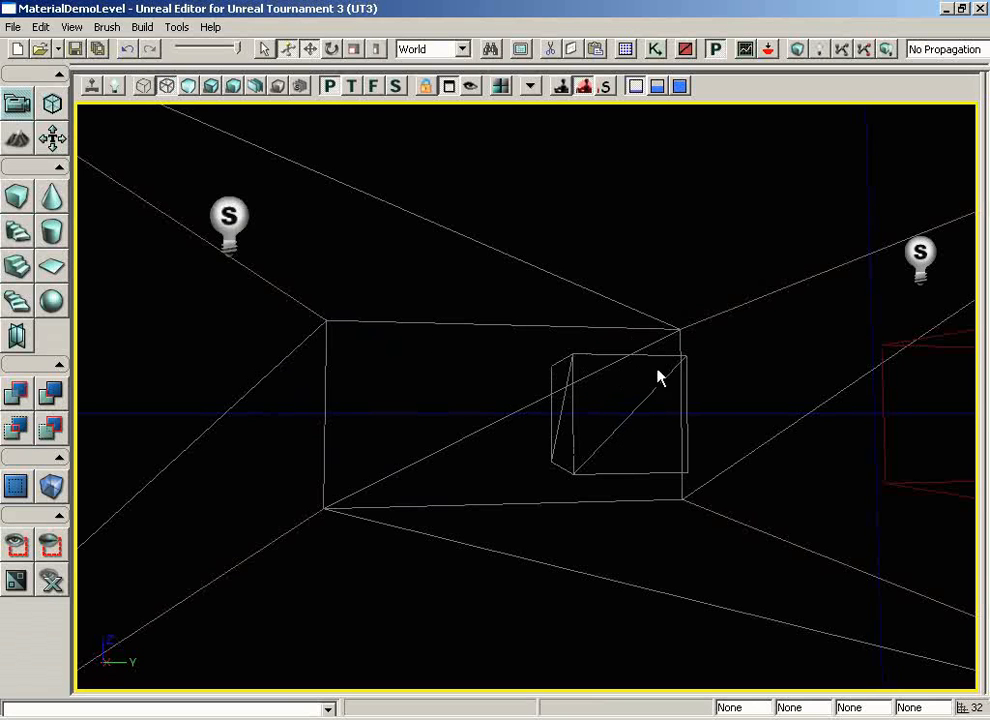
pyautogui.moveTo(519, 146)
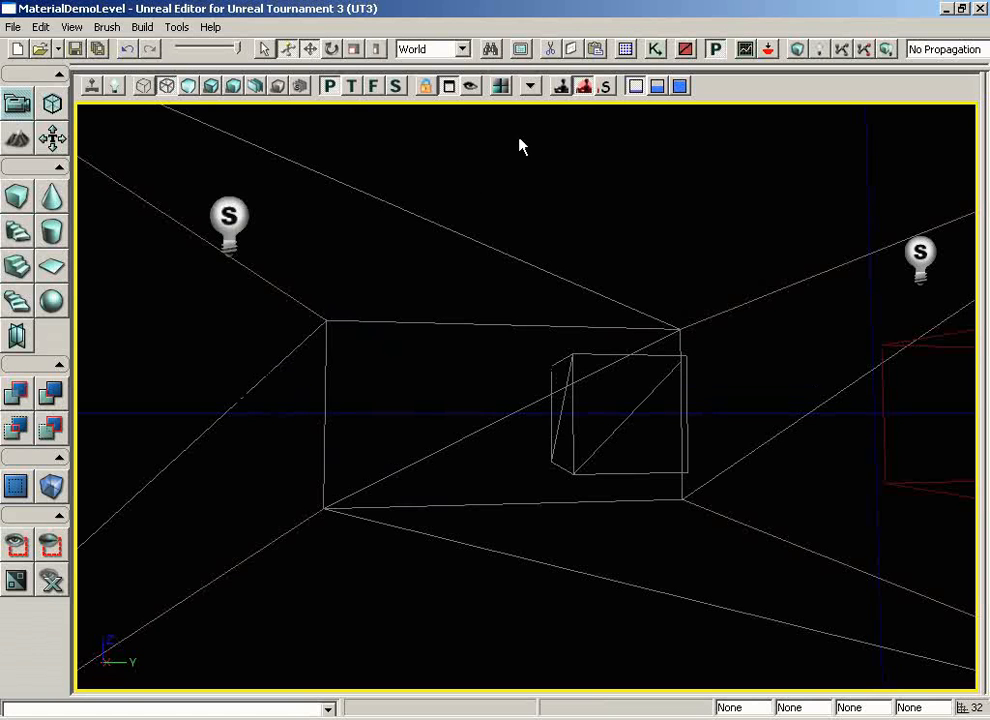
# Step: Run Map Check and inspect the WorldInfo_2 lighting error and Brush_5 material warning
pyautogui.click(142, 27)
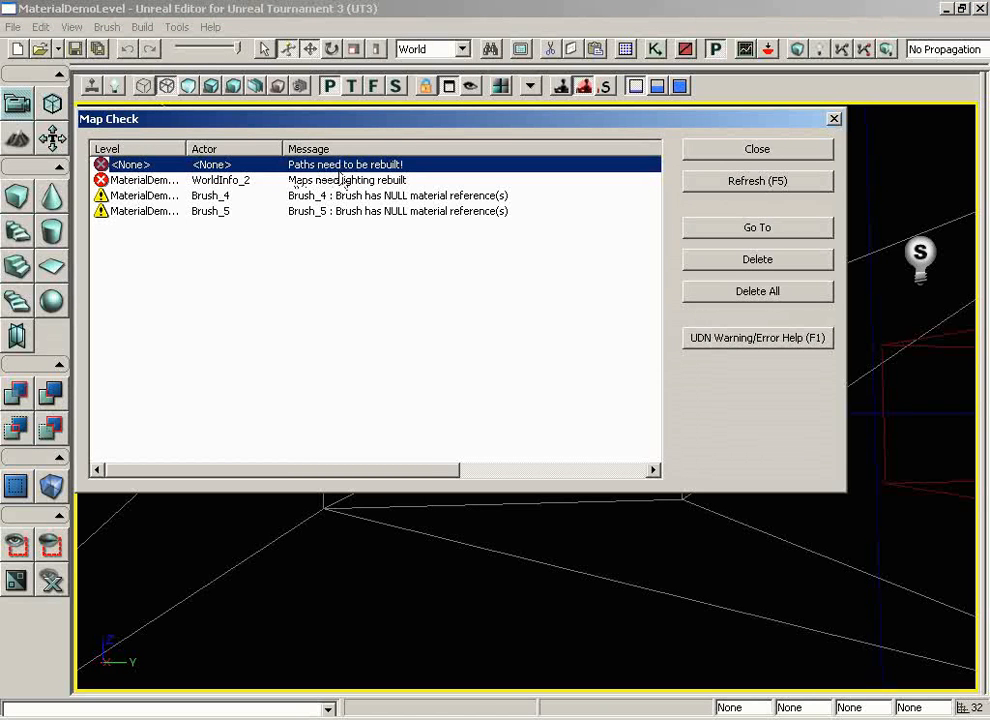
pyautogui.click(347, 180)
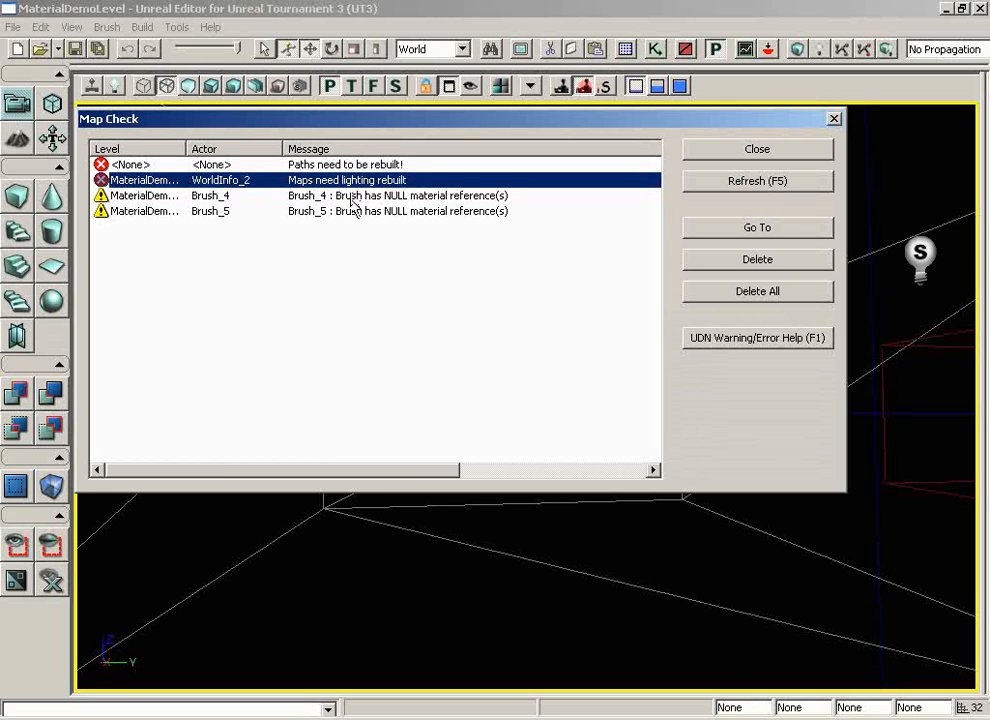
pyautogui.click(350, 211)
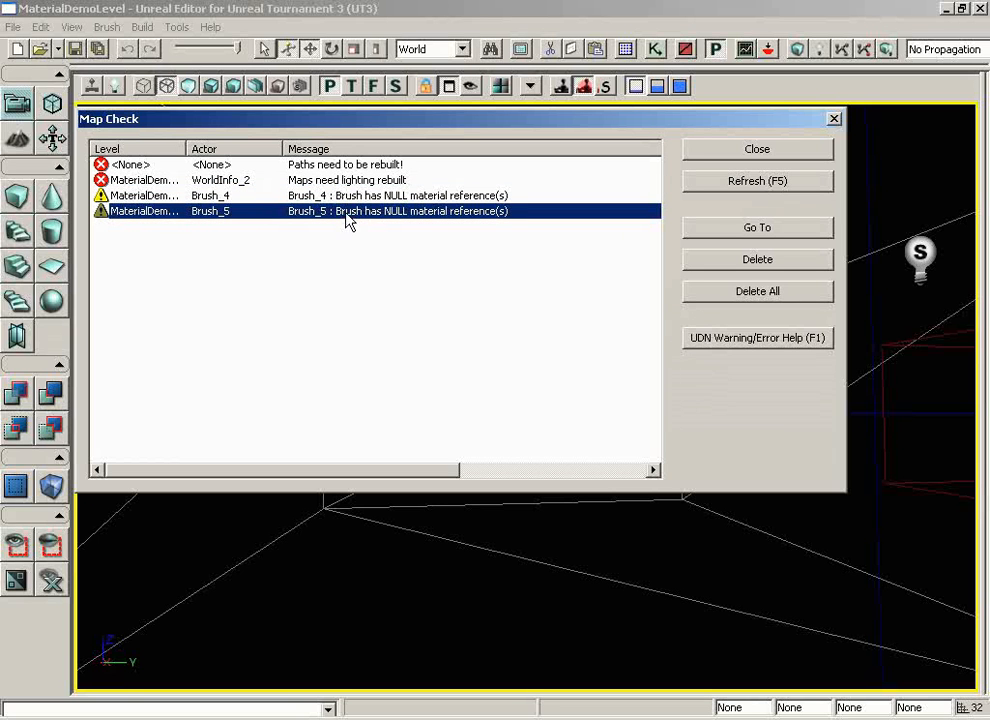
pyautogui.moveTo(380, 210)
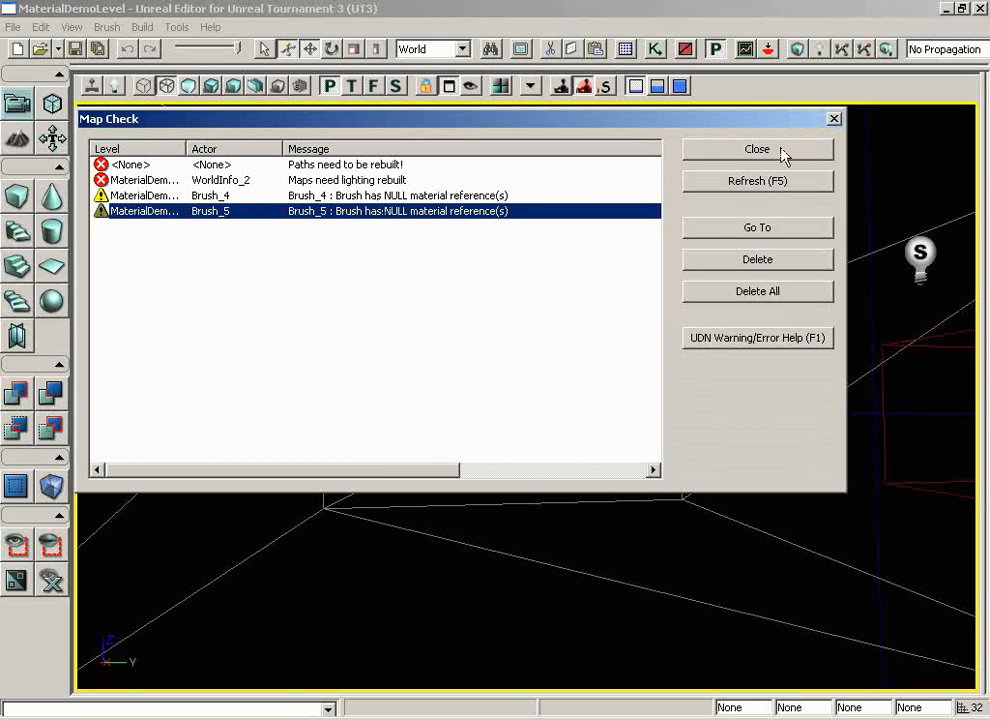
# Step: Close the Map Check report and switch to the 2x2 four-viewport layout
pyautogui.click(757, 149)
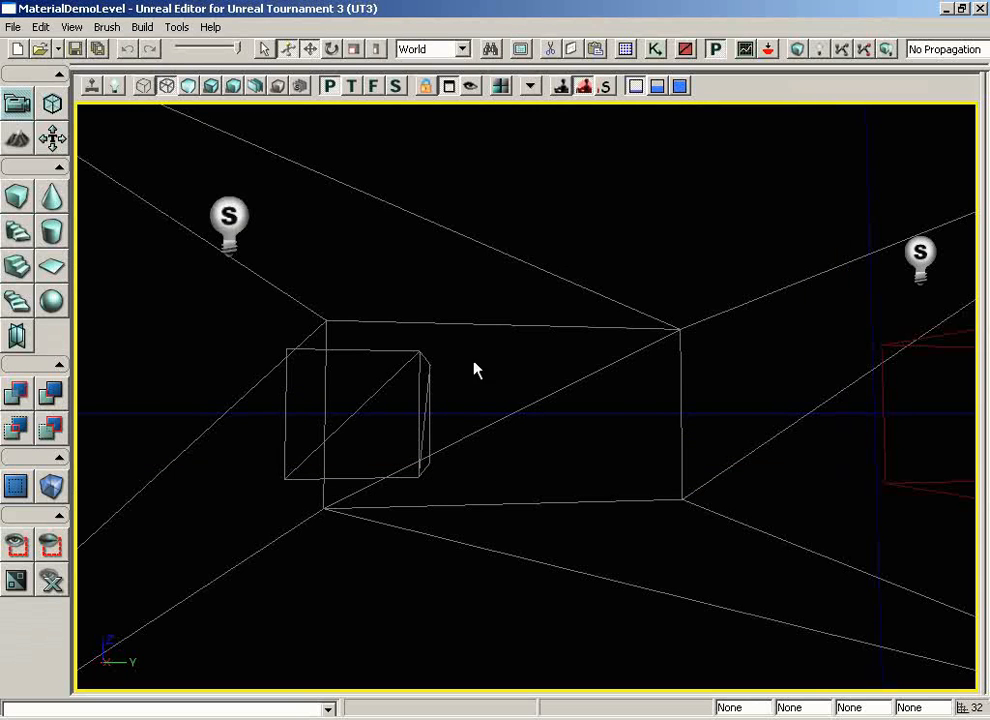
pyautogui.moveTo(410, 362)
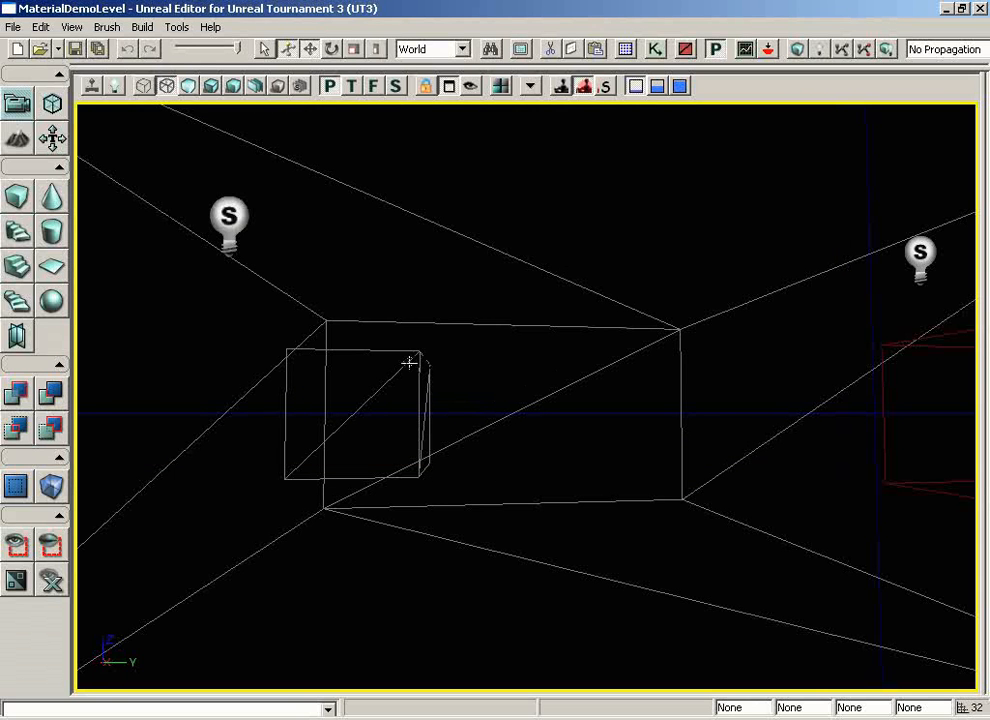
pyautogui.moveTo(665, 378)
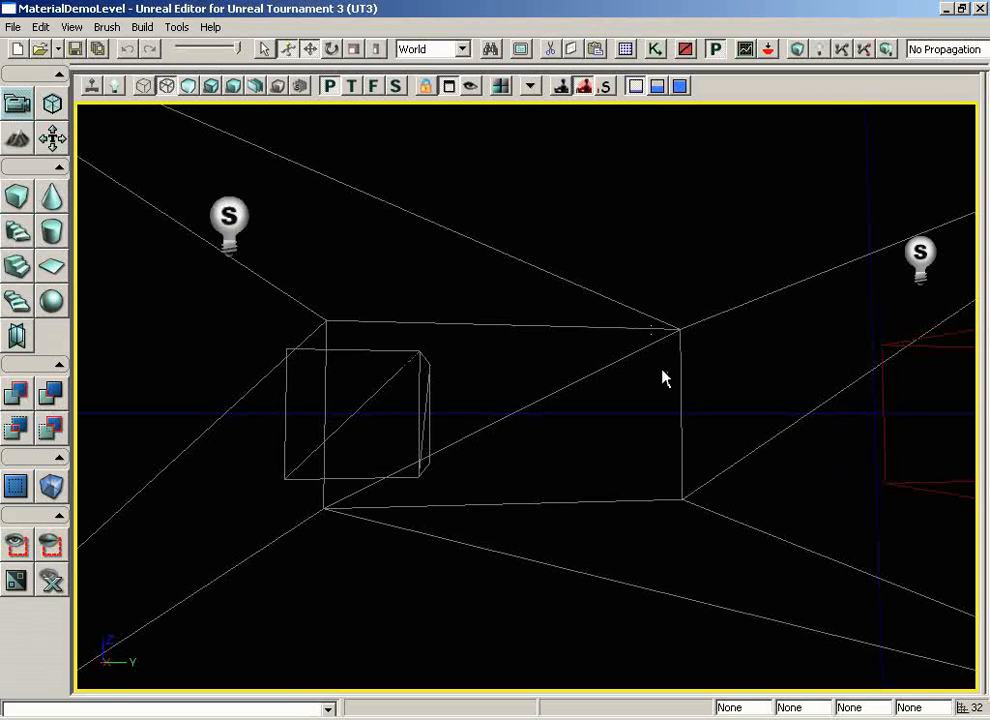
pyautogui.moveTo(308, 428)
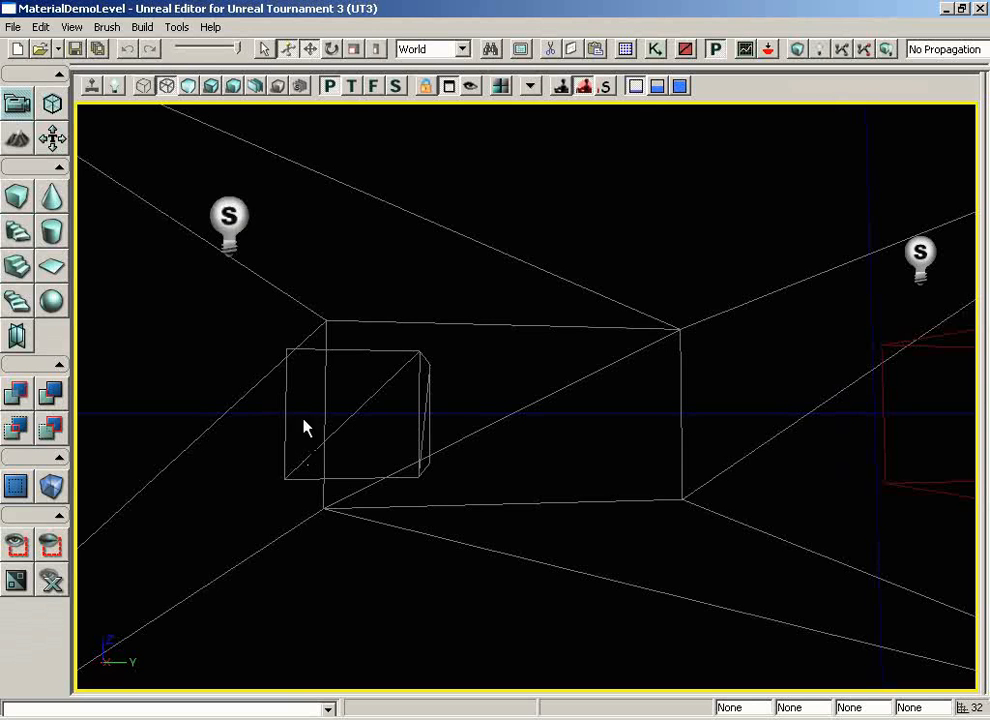
pyautogui.click(210, 85)
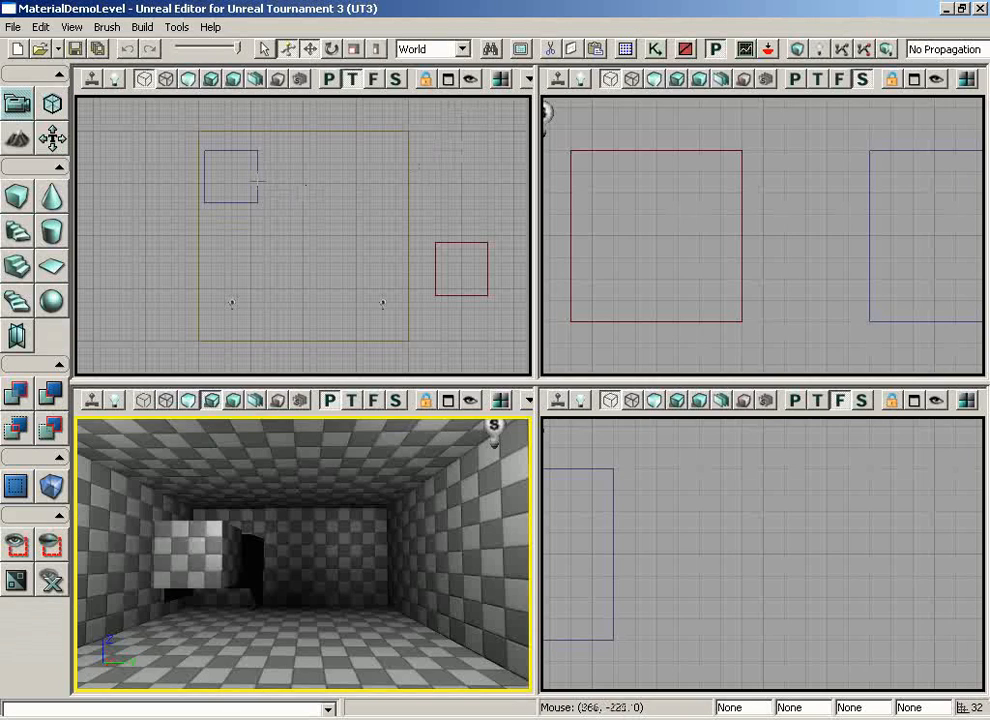
# Step: Move the cube brush in the Top view and rebuild geometry into a solid block
pyautogui.click(230, 175)
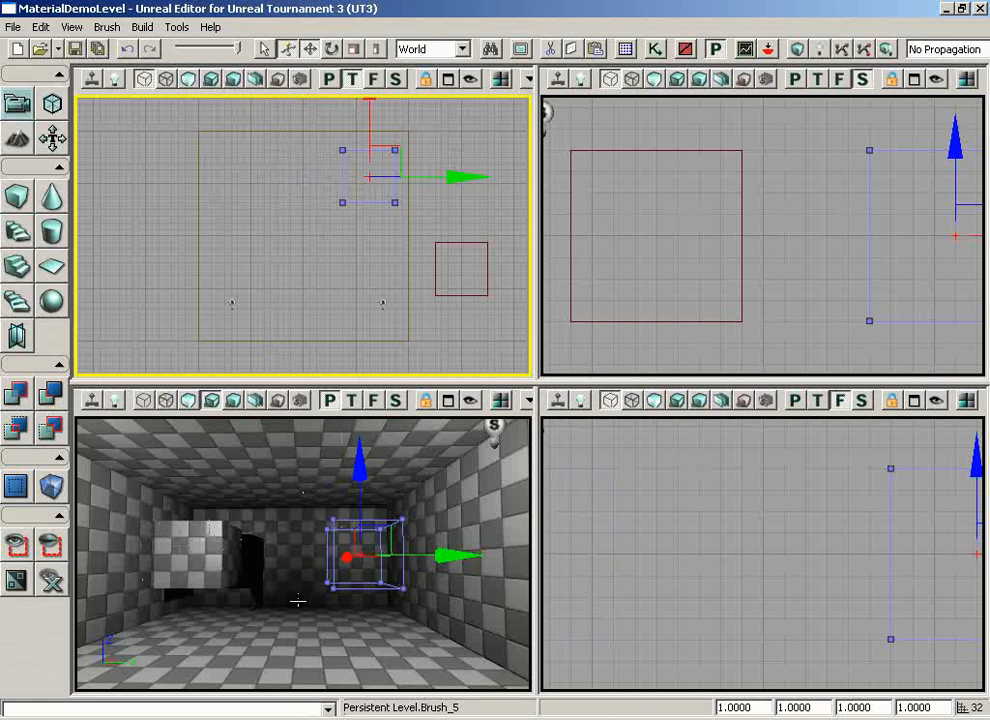
pyautogui.moveTo(267, 289)
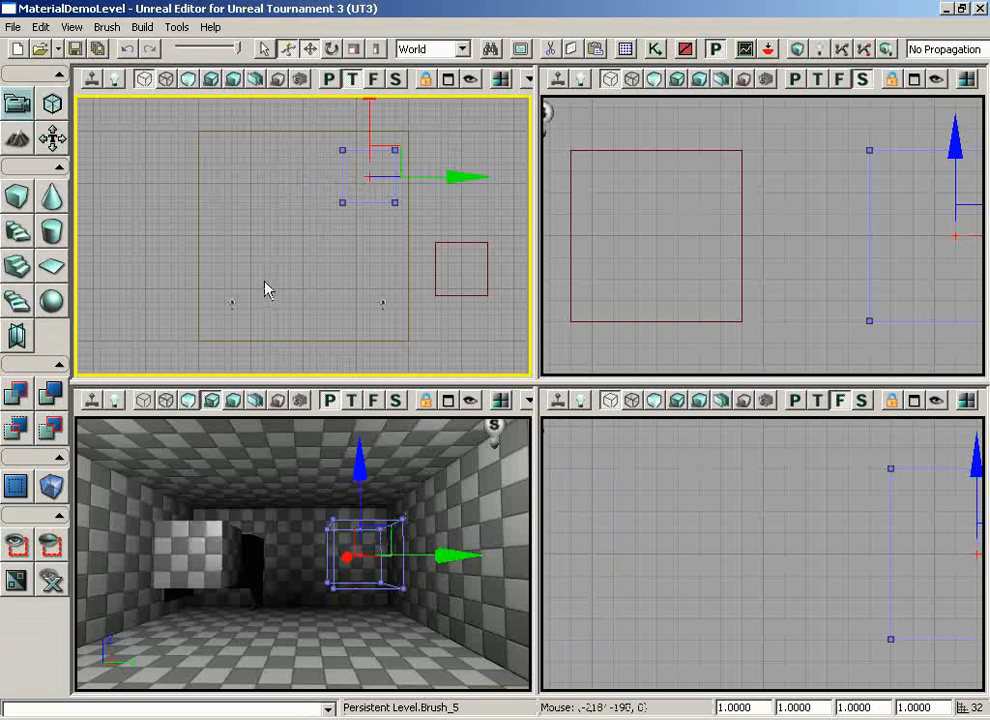
pyautogui.click(142, 27)
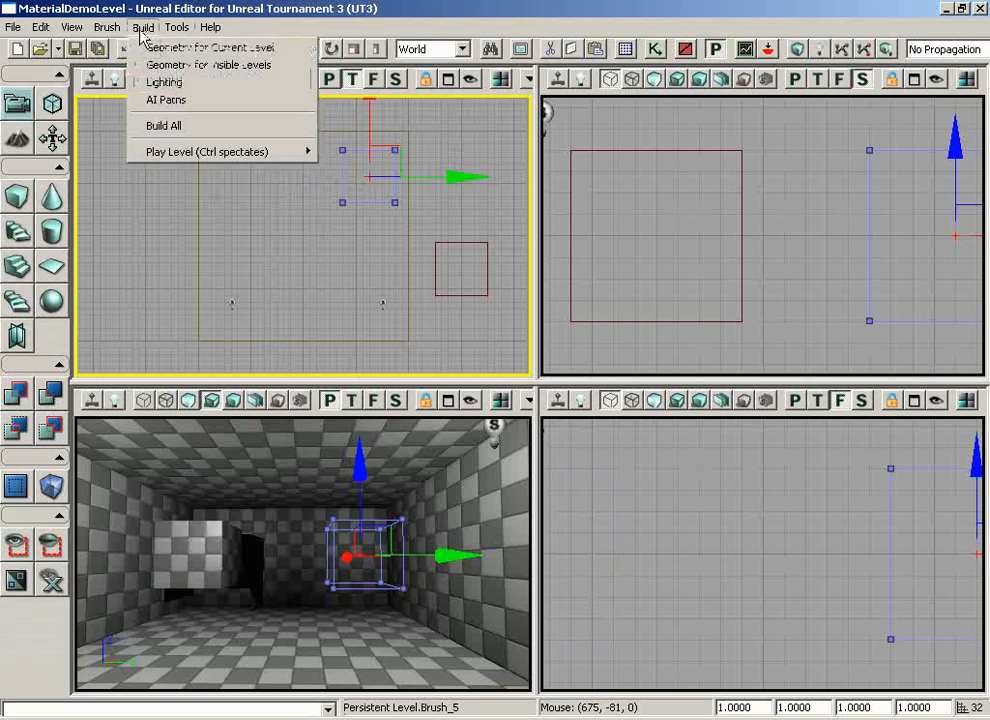
pyautogui.click(163, 125)
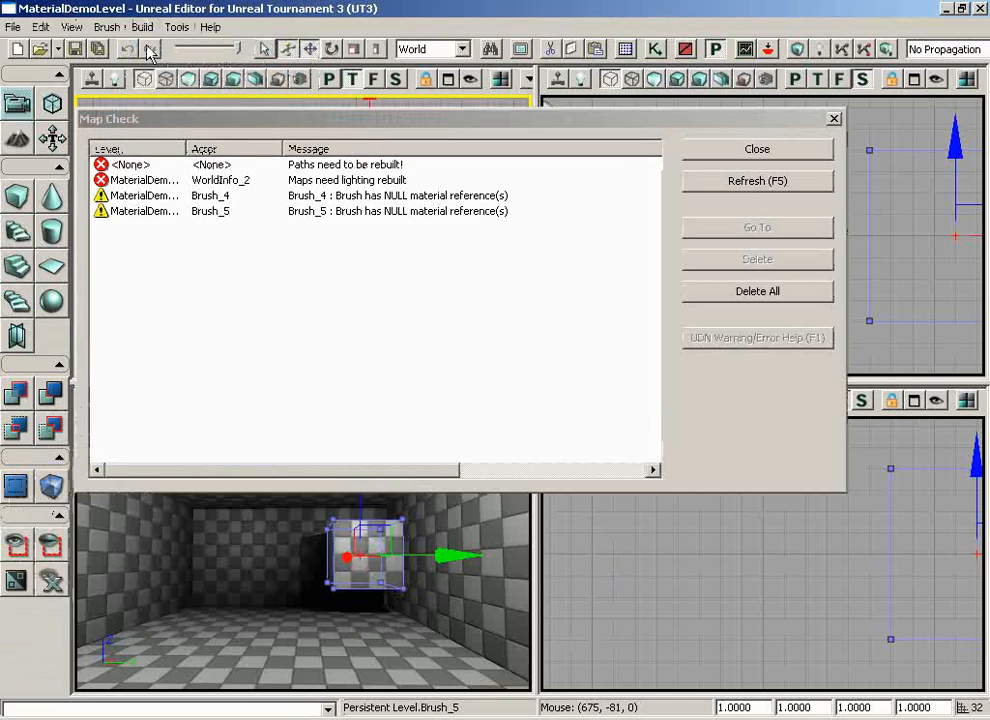
pyautogui.click(757, 148)
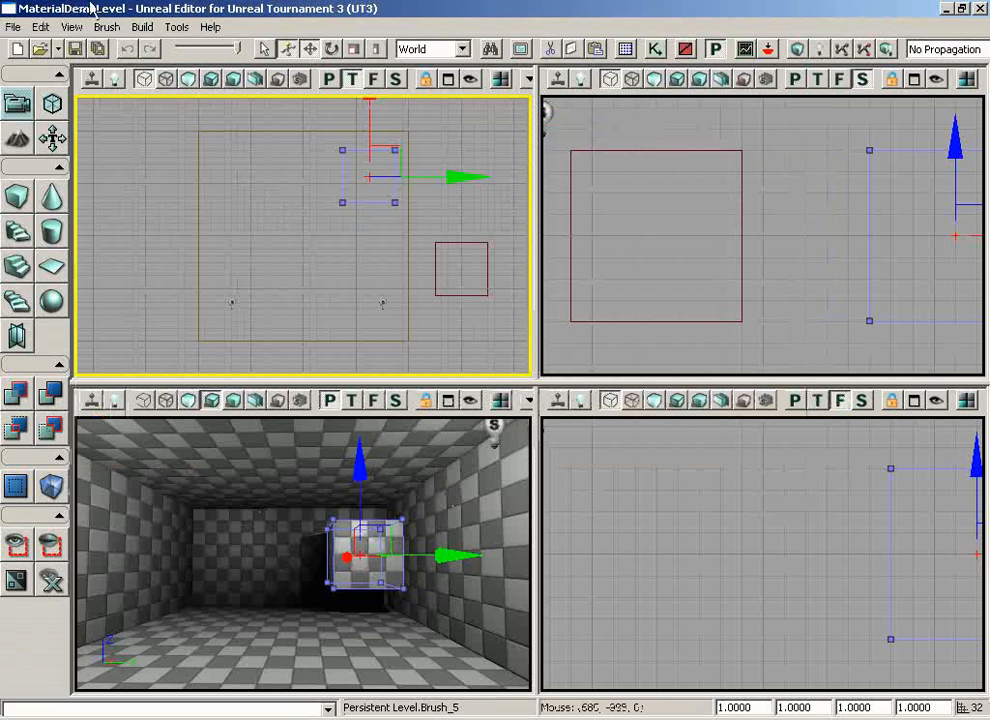
# Step: Maximize the lit Perspective viewport to fill the workspace
pyautogui.click(142, 27)
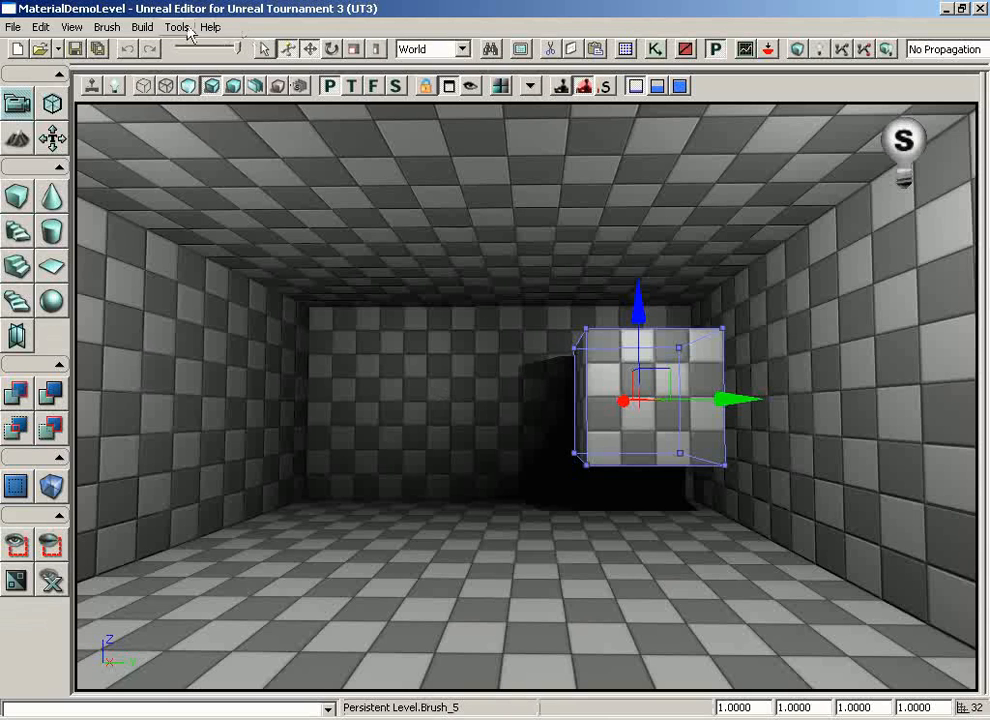
pyautogui.click(142, 27)
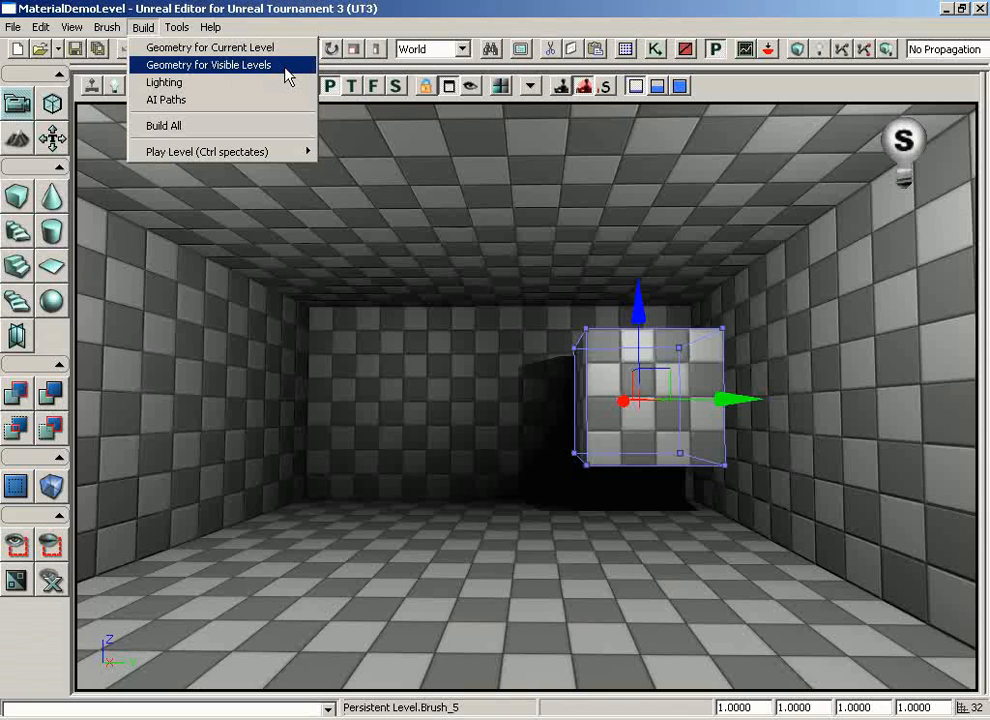
pyautogui.moveTo(165, 82)
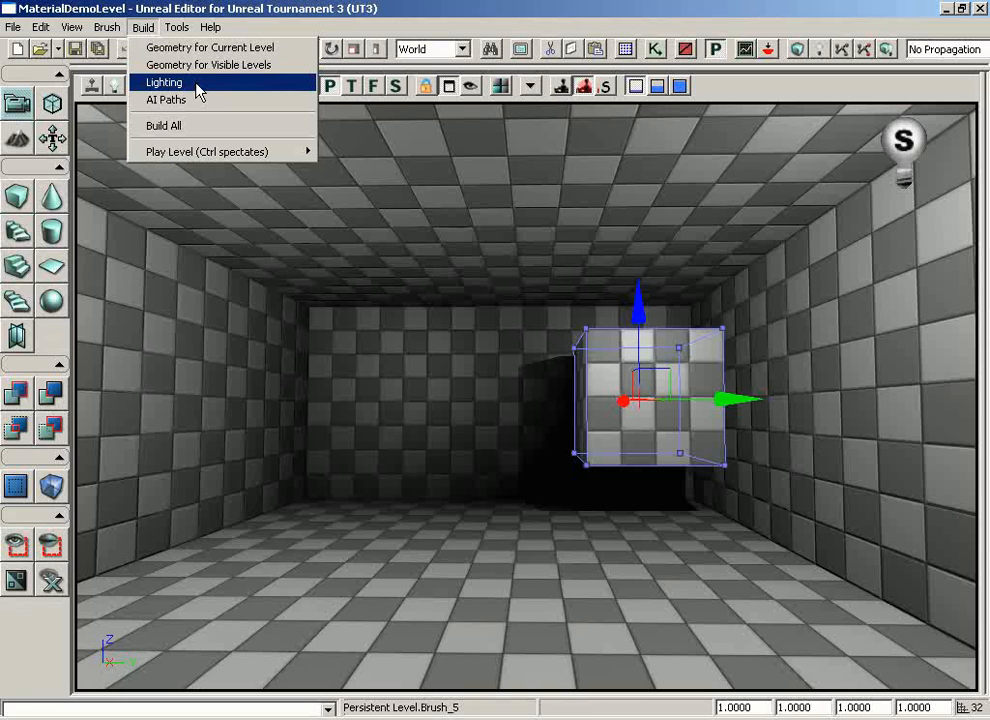
# Step: Build lighting with BSP, Static Meshes and full quality build enabled
pyautogui.click(164, 82)
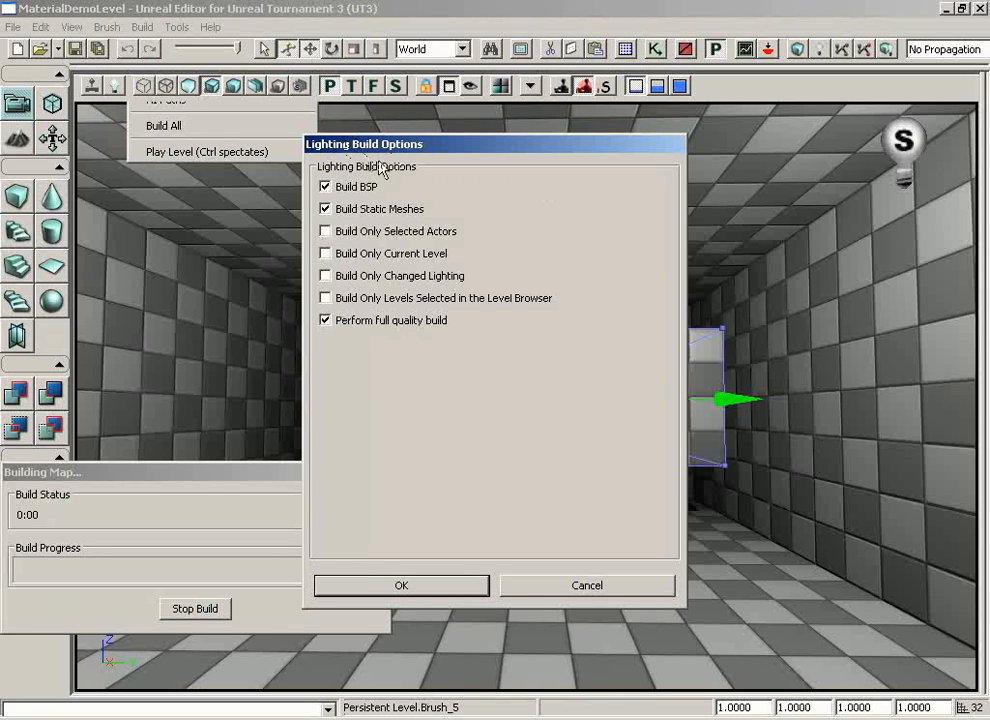
pyautogui.moveTo(428, 183)
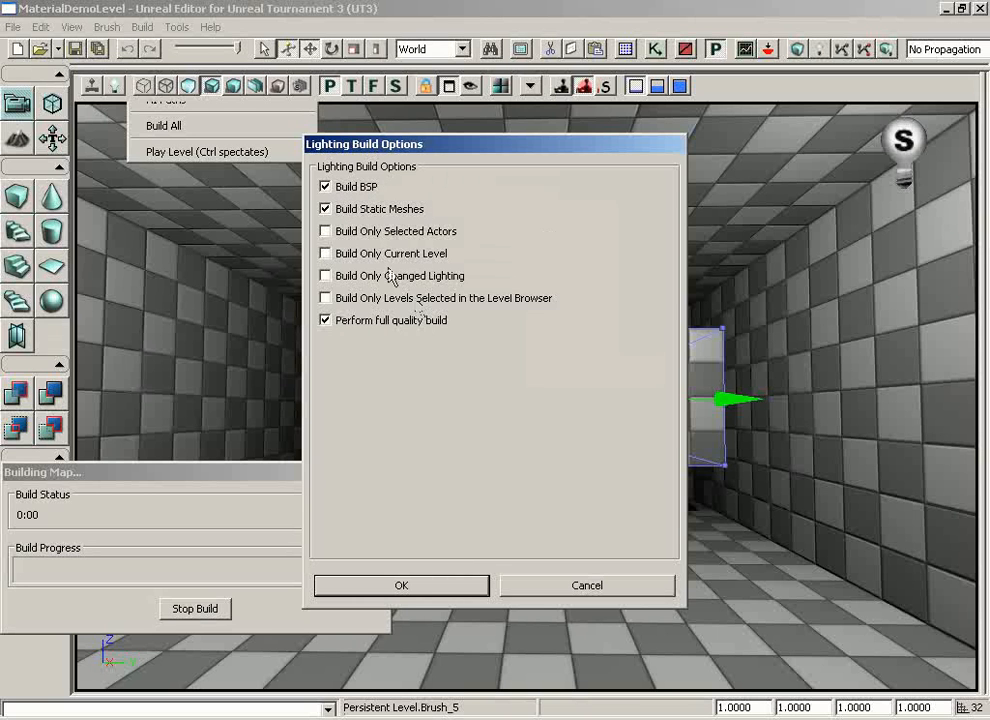
pyautogui.moveTo(388, 357)
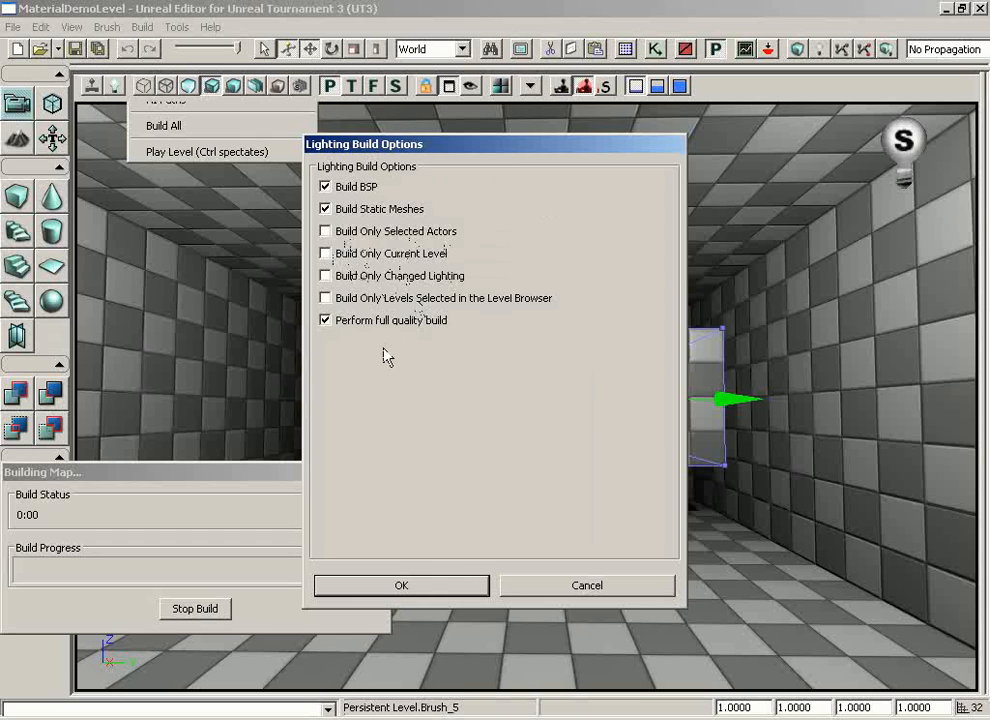
pyautogui.moveTo(450, 364)
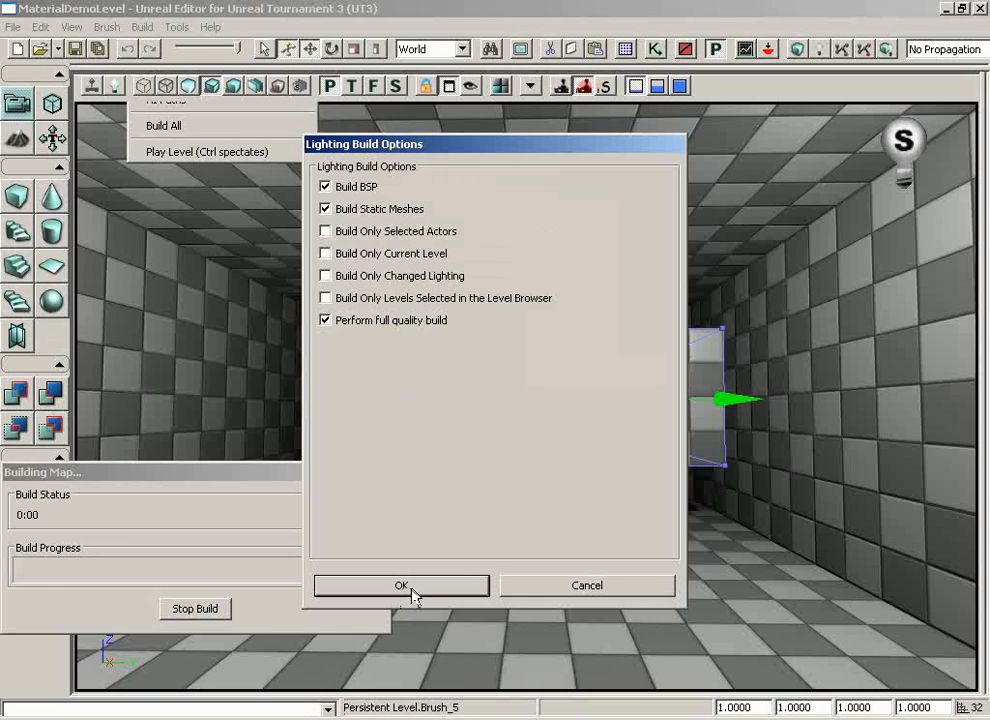
pyautogui.click(401, 585)
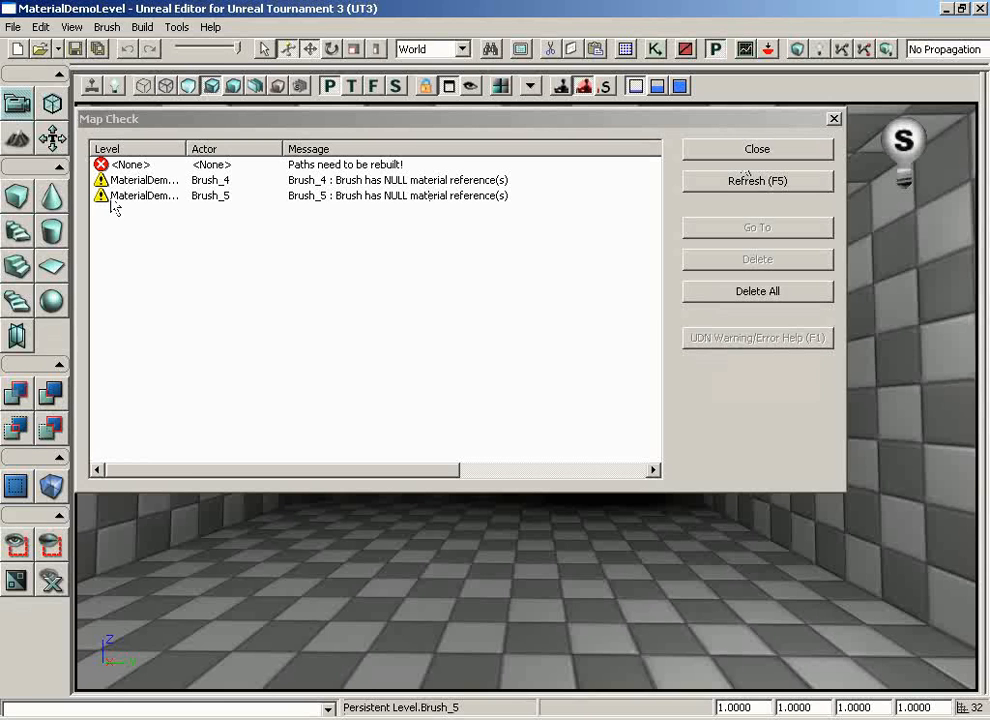
pyautogui.moveTo(500, 180)
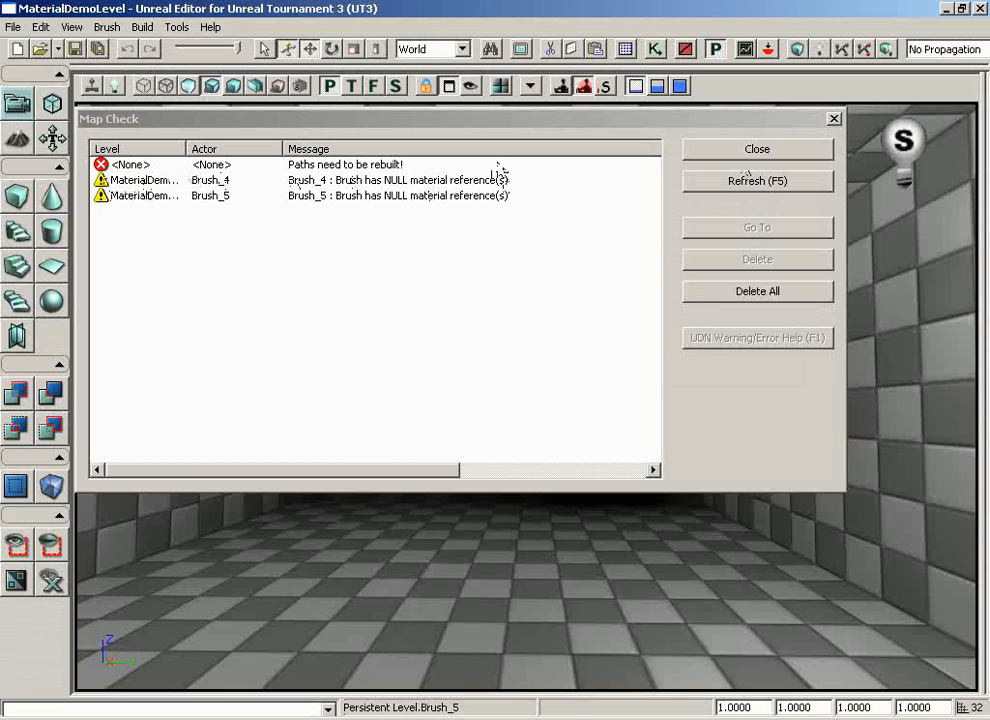
# Step: Close the Map Check report after the lighting build finishes
pyautogui.click(757, 148)
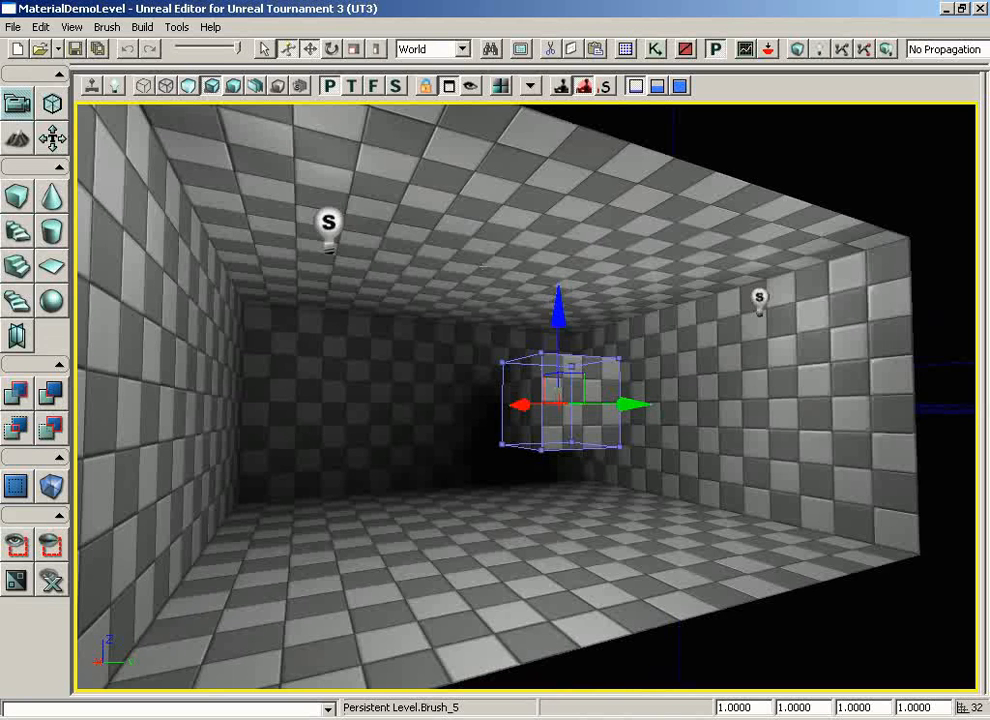
pyautogui.click(143, 26)
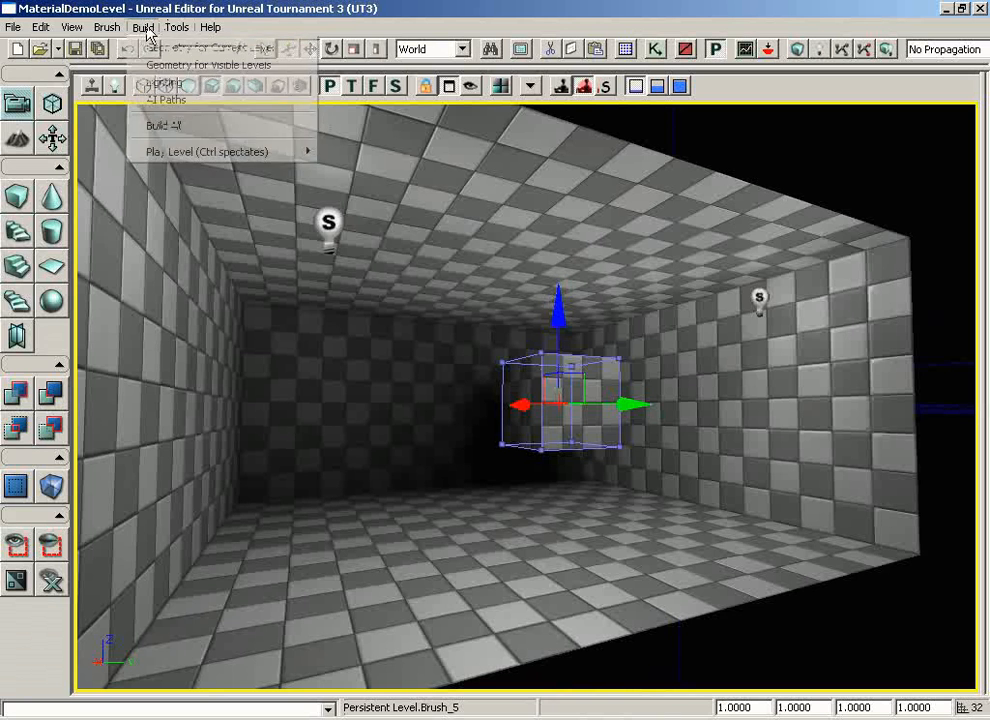
pyautogui.moveTo(166, 100)
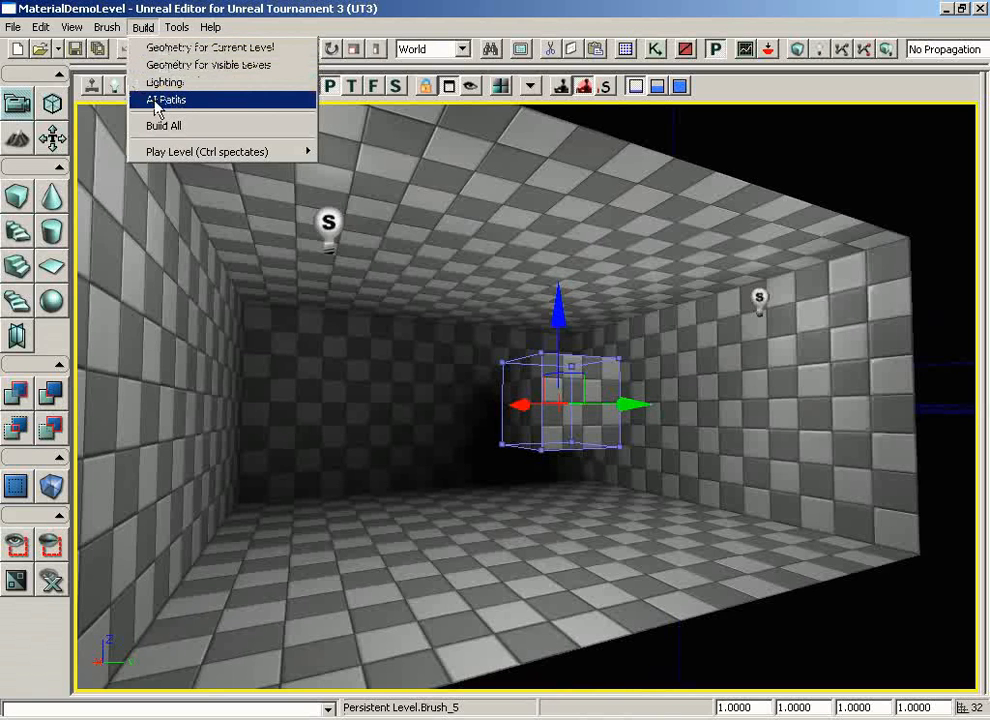
pyautogui.moveTo(190, 99)
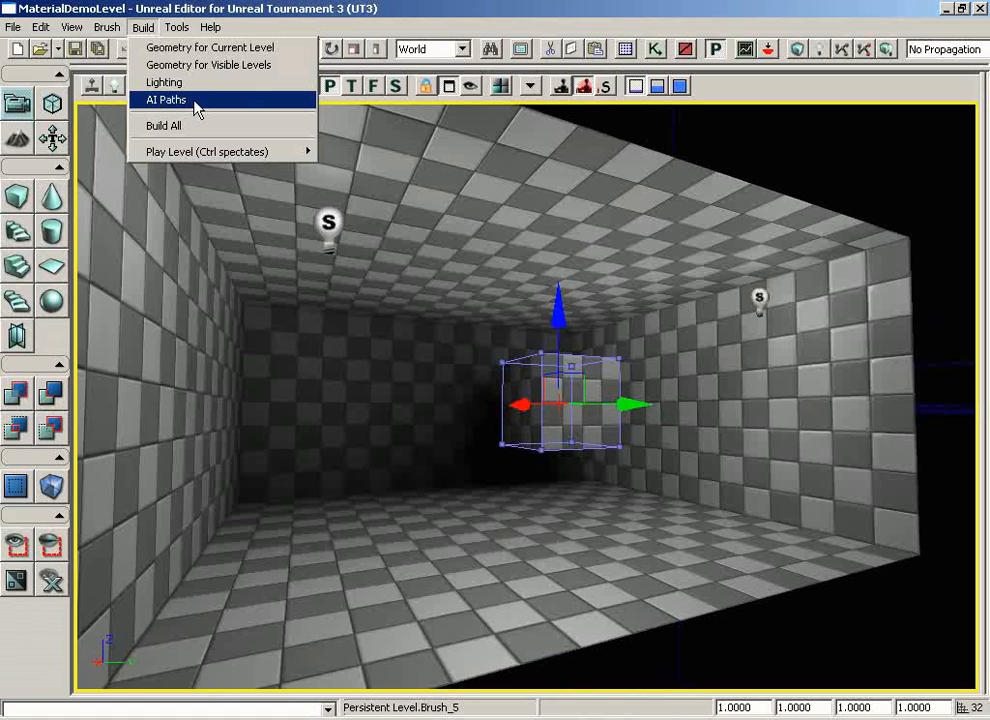
pyautogui.moveTo(190, 130)
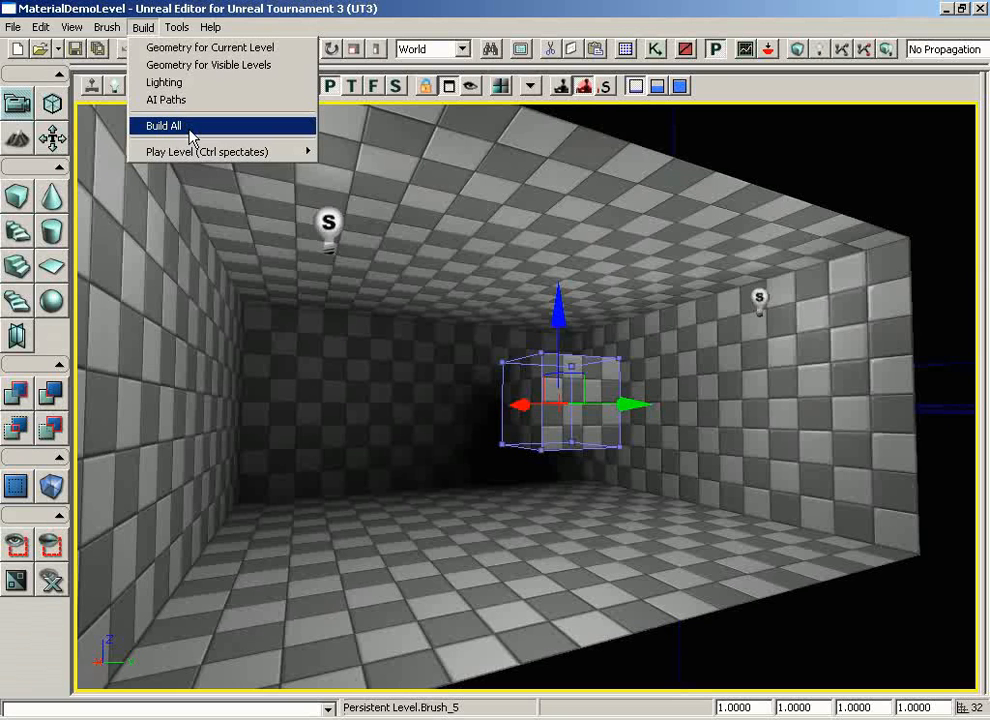
pyautogui.moveTo(180, 130)
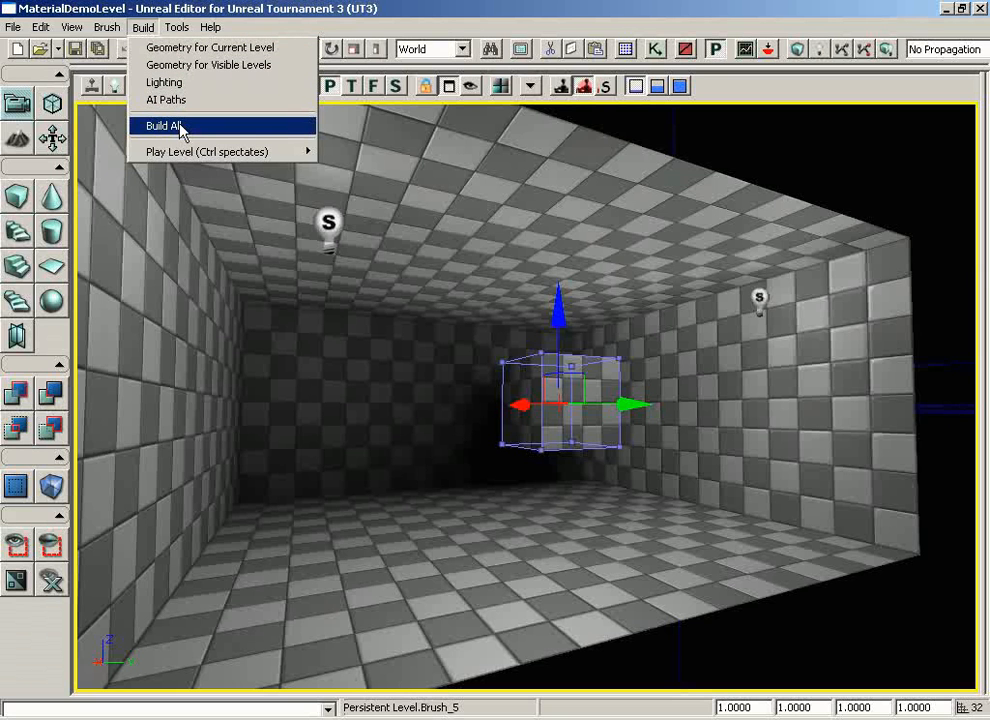
pyautogui.moveTo(206, 151)
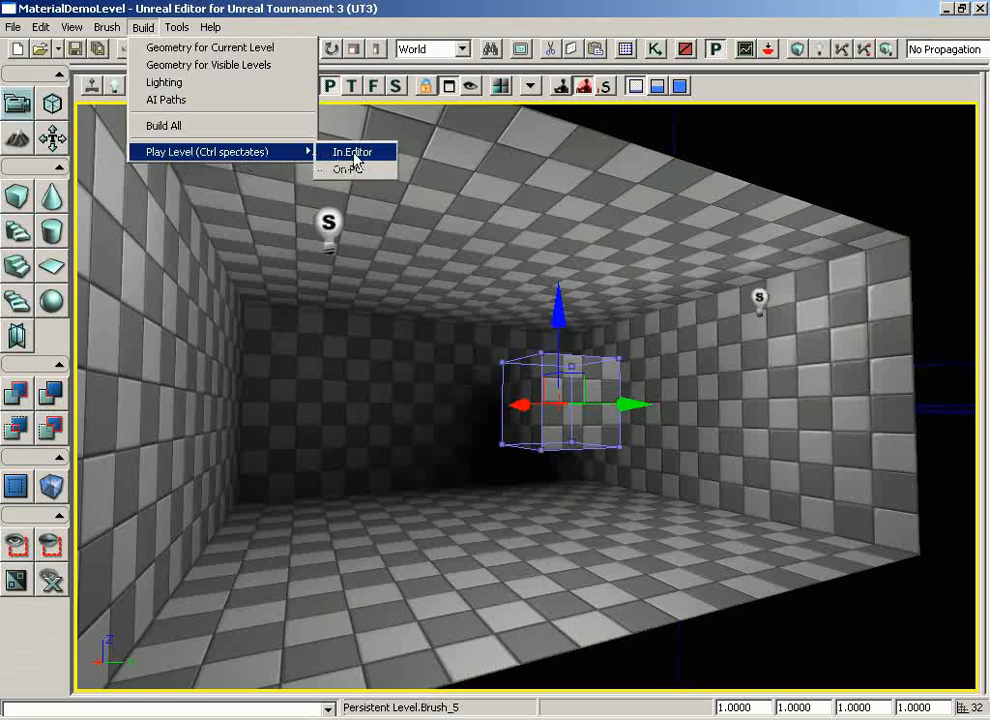
pyautogui.moveTo(500, 458)
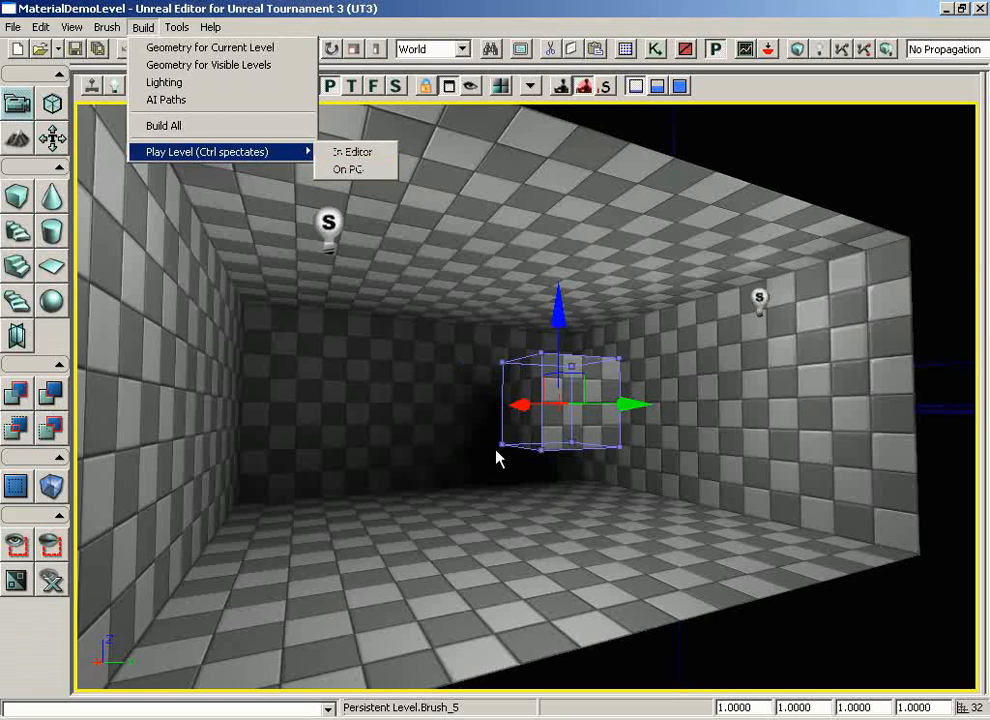
pyautogui.moveTo(458, 555)
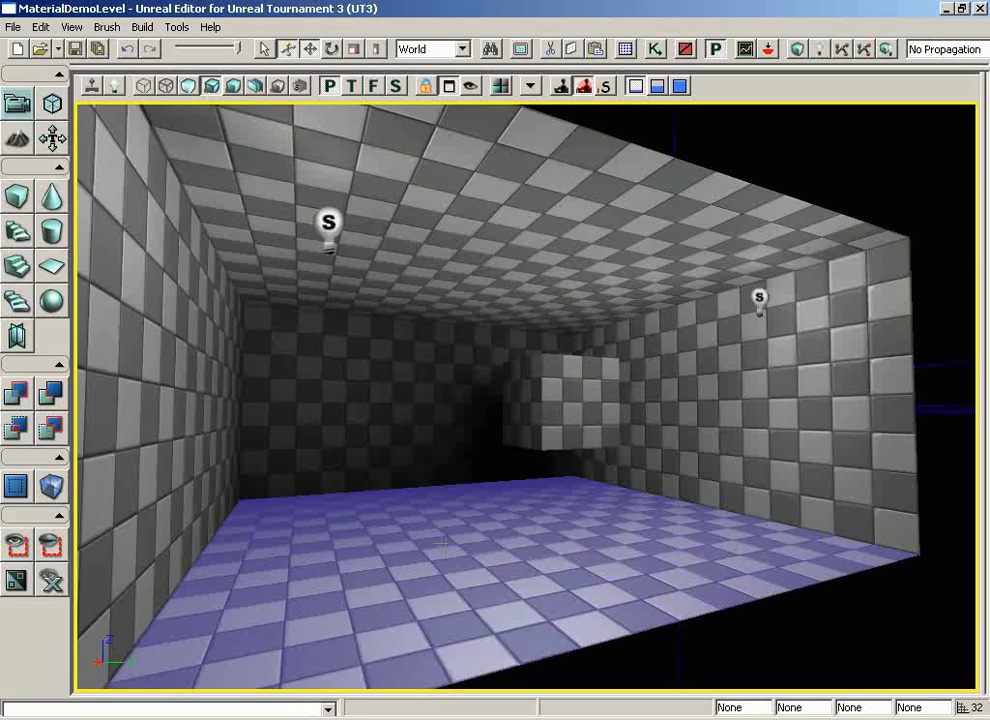
pyautogui.click(142, 27)
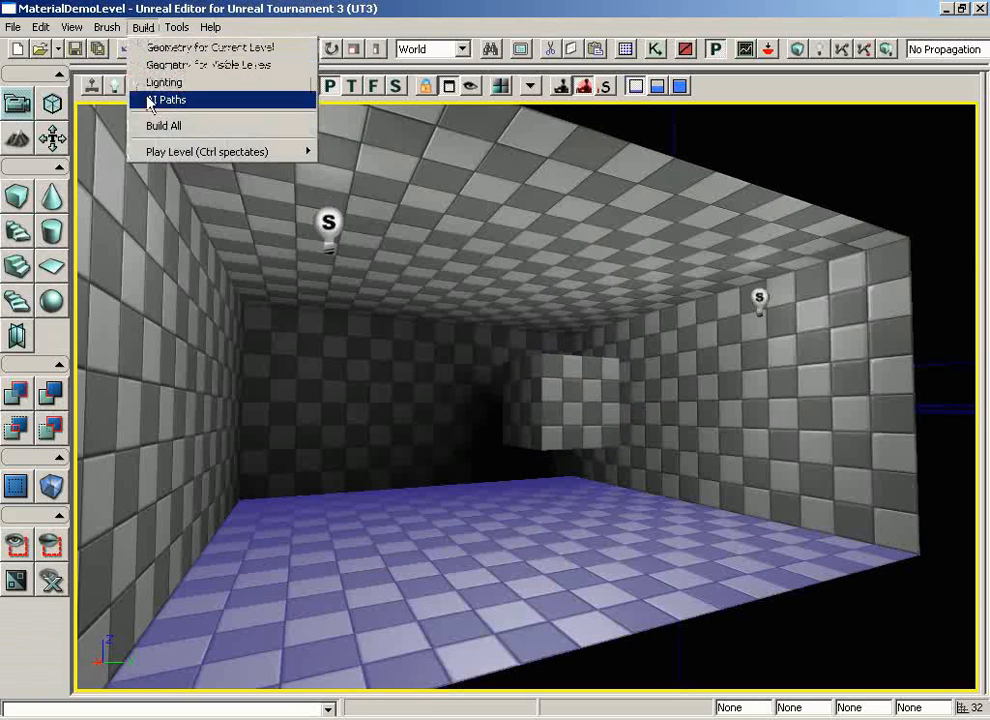
pyautogui.moveTo(205, 151)
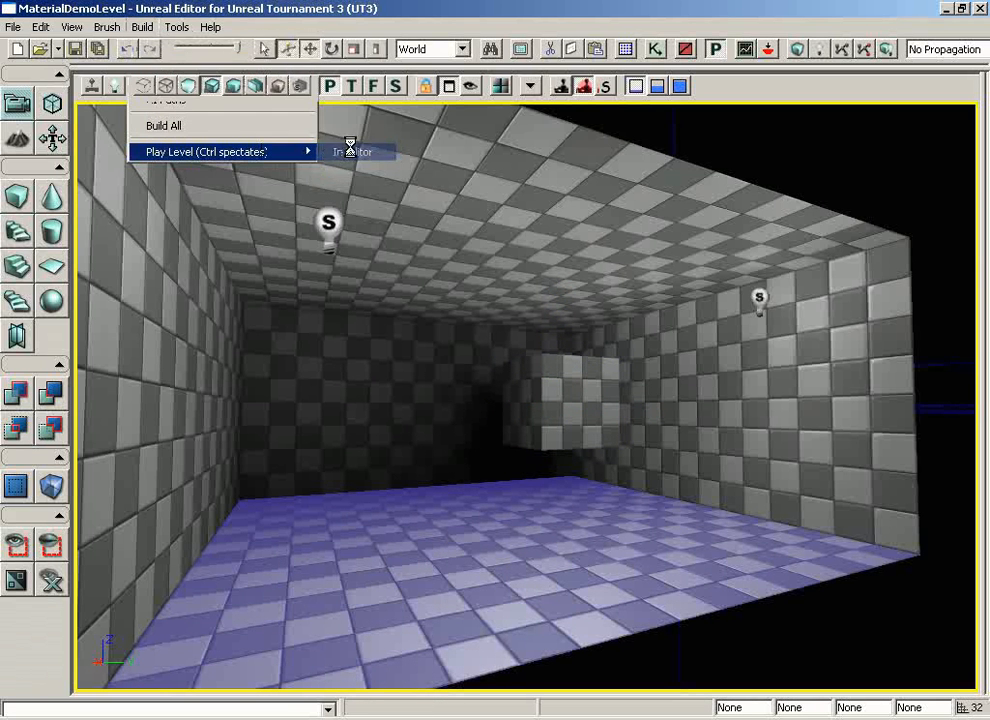
pyautogui.click(352, 151)
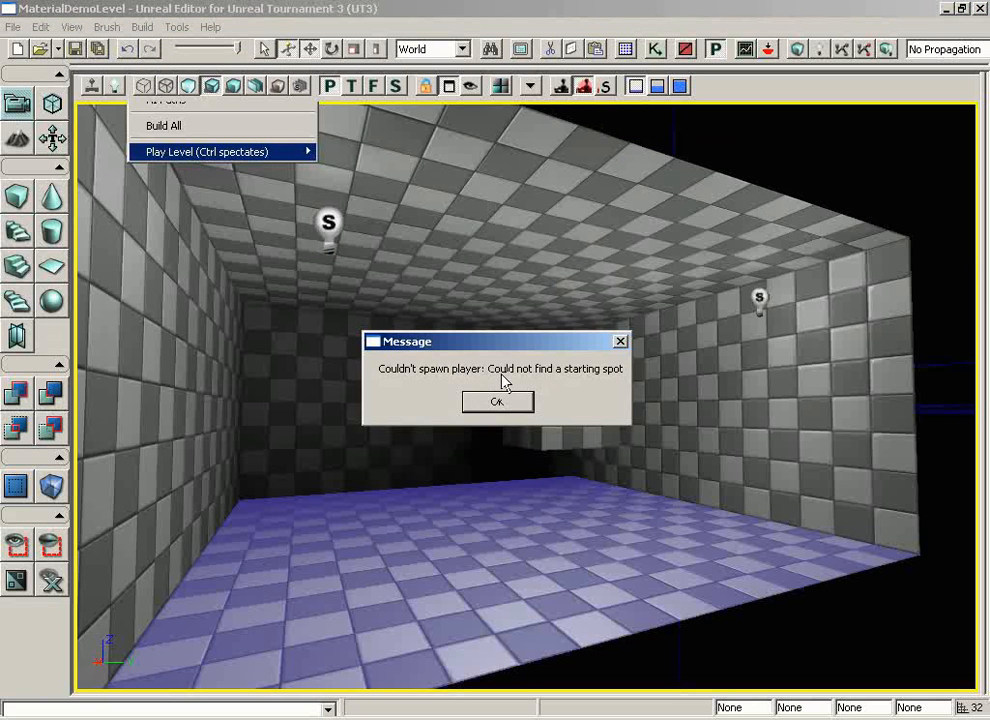
pyautogui.moveTo(510, 413)
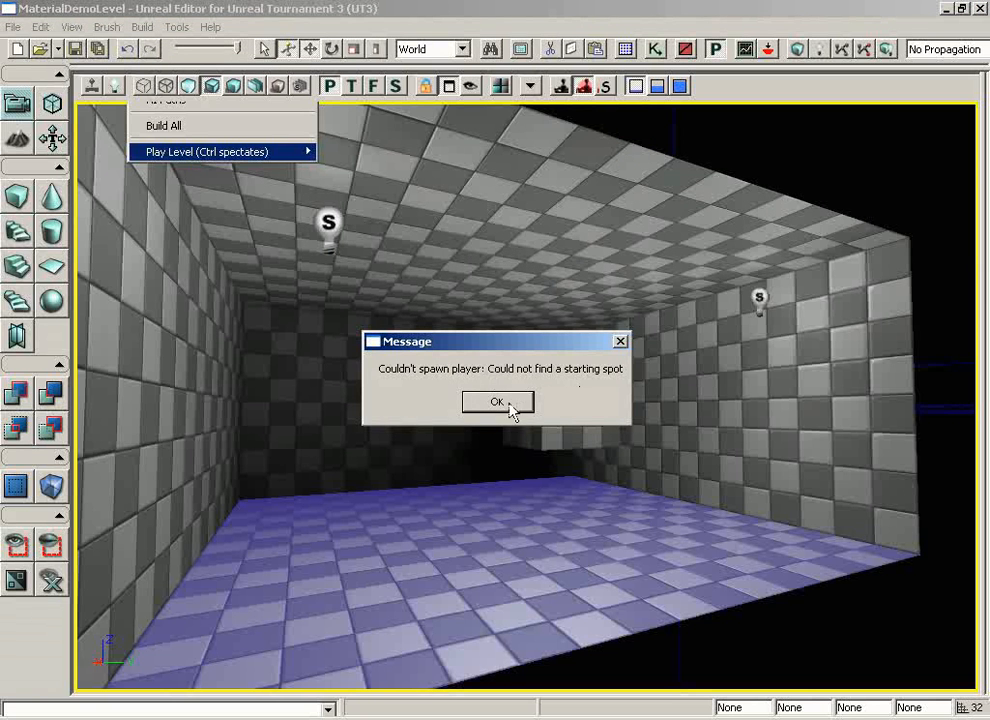
pyautogui.click(497, 401)
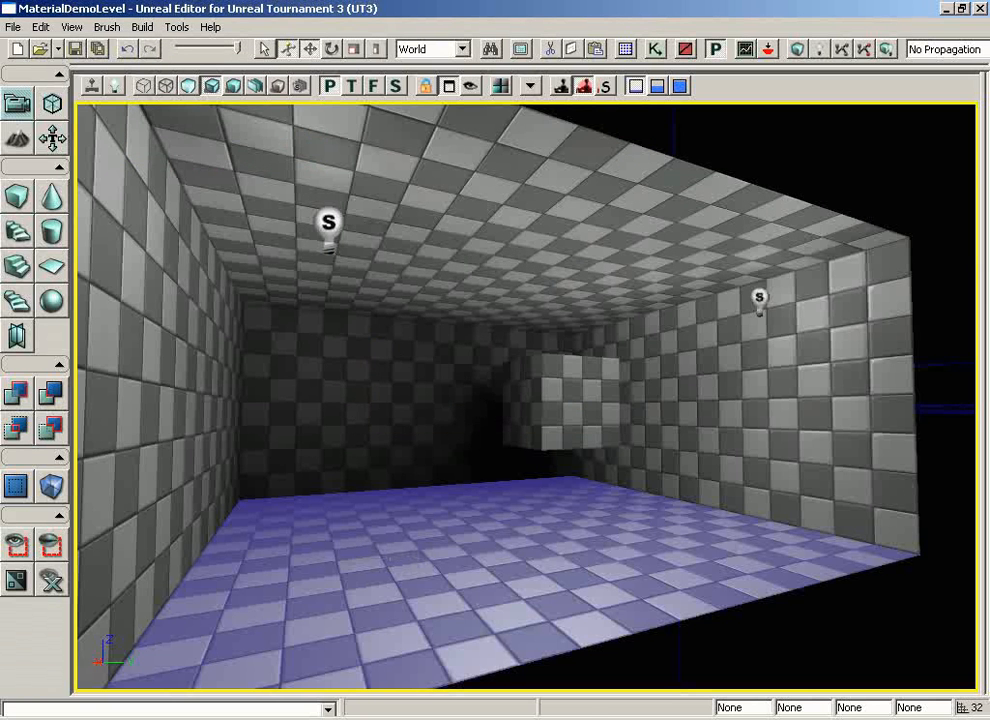
# Step: Add a PlayerStart on the room floor and play the level In Editor
pyautogui.rightClick(390, 470)
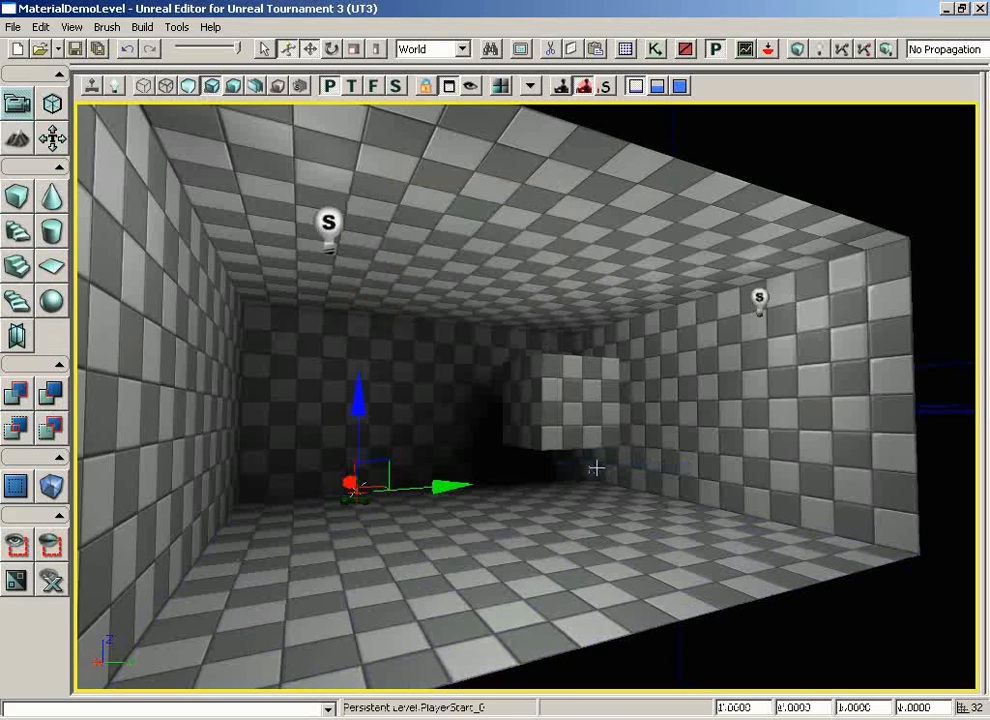
pyautogui.click(142, 27)
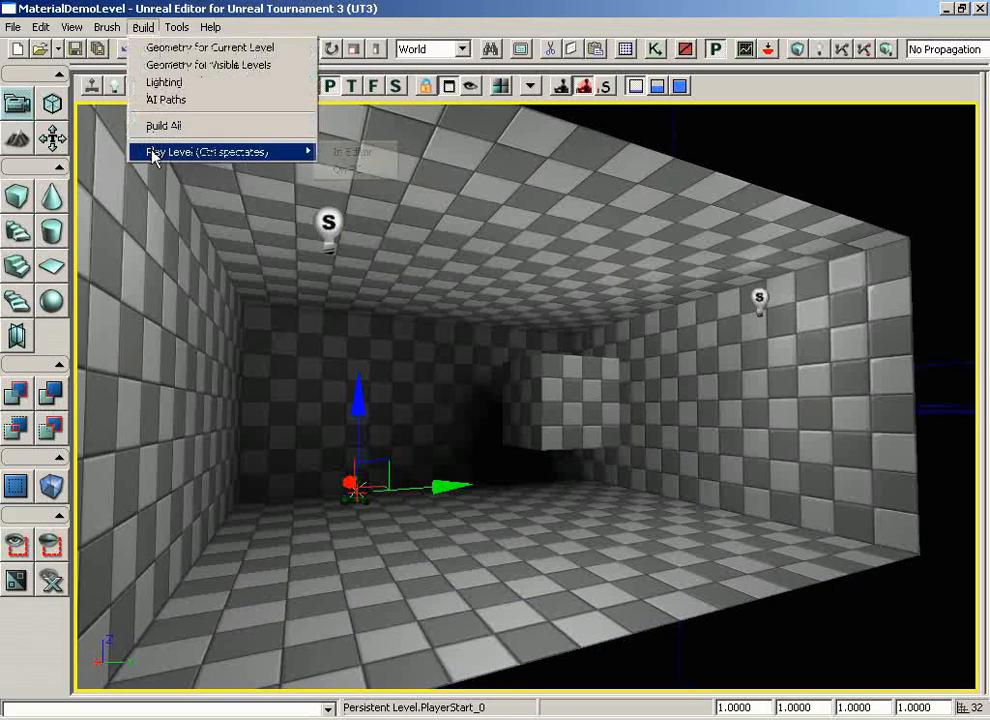
pyautogui.click(205, 151)
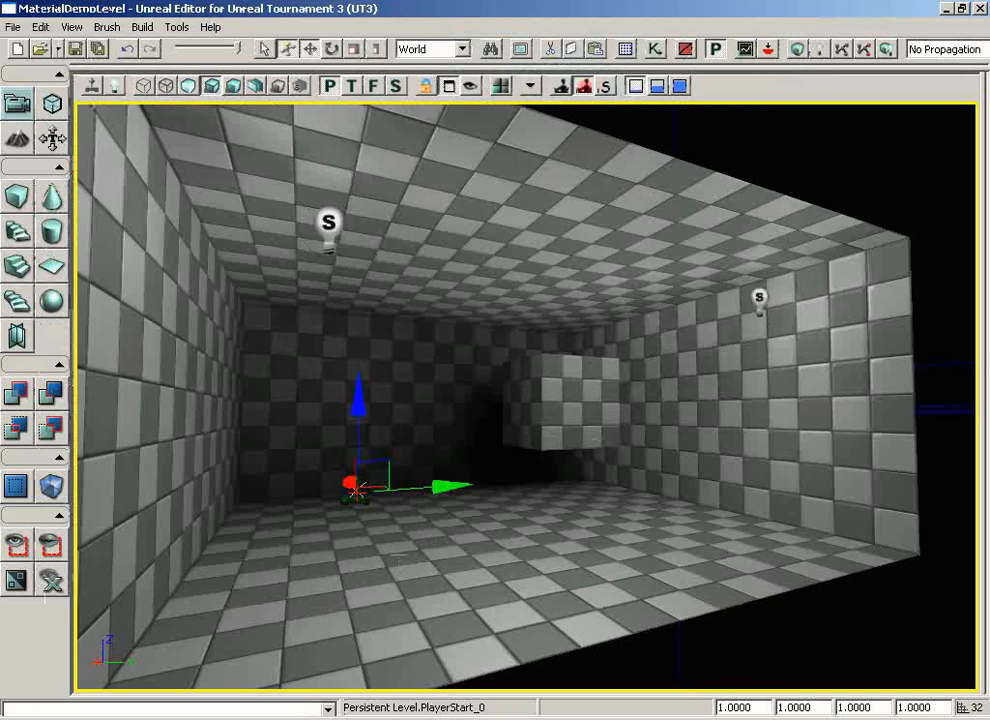
# Step: Close the In Editor Game window and return to the Build menu
pyautogui.rightClick(360, 490)
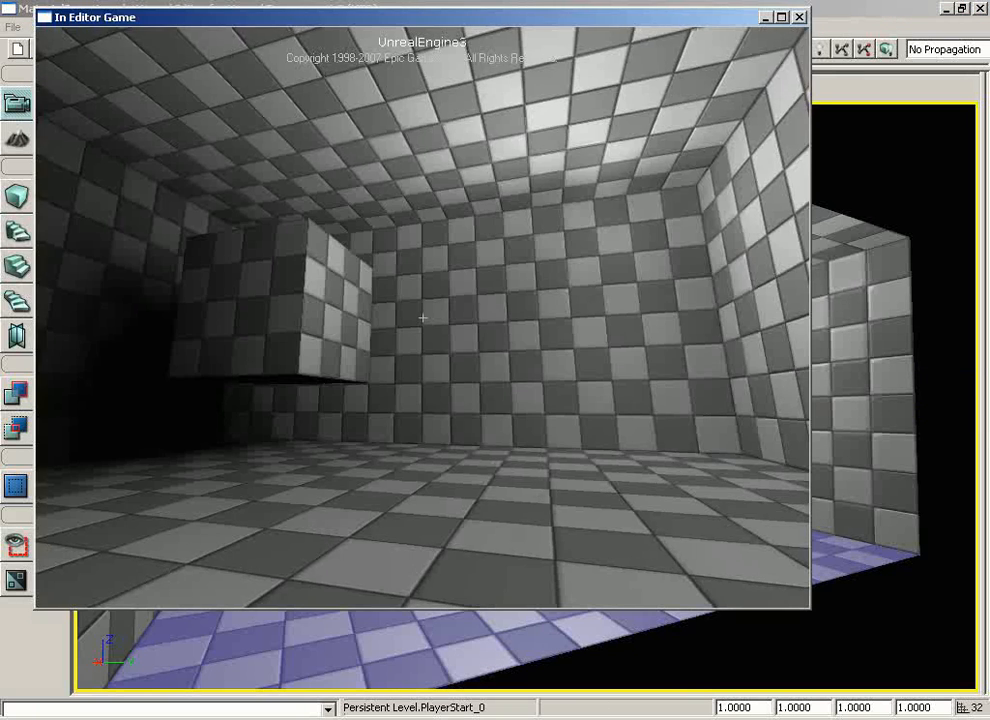
pyautogui.click(798, 17)
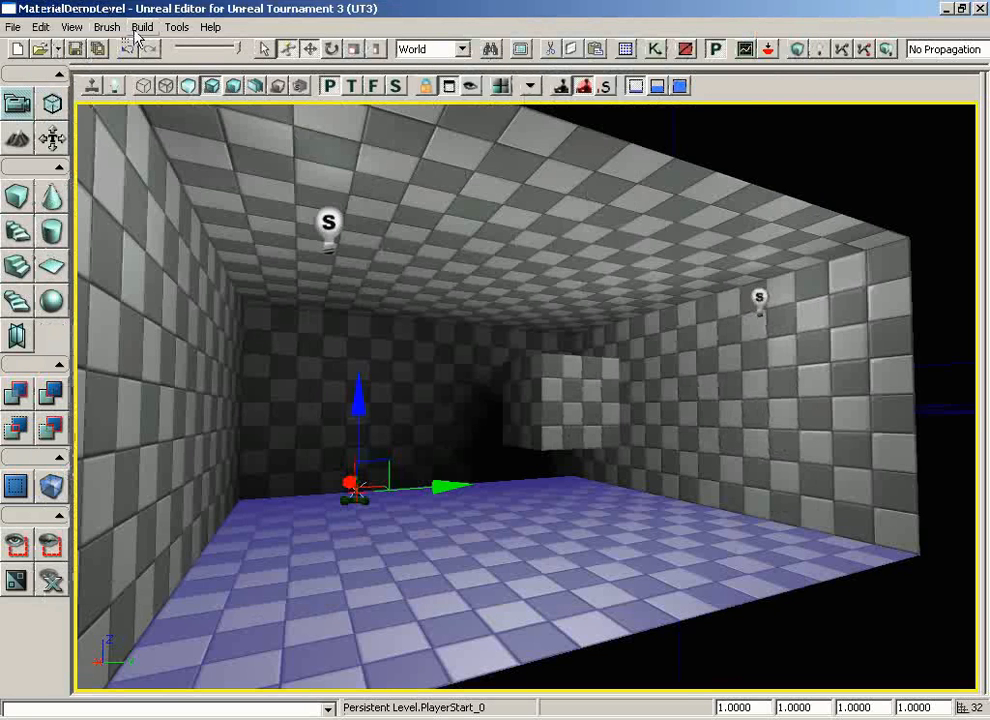
pyautogui.click(142, 27)
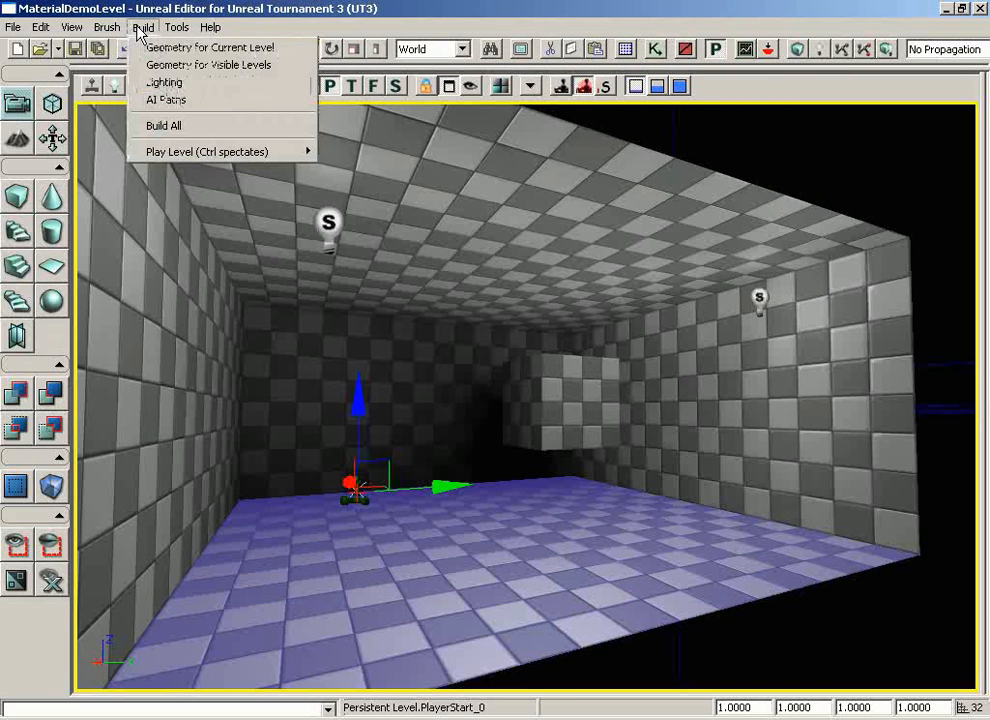